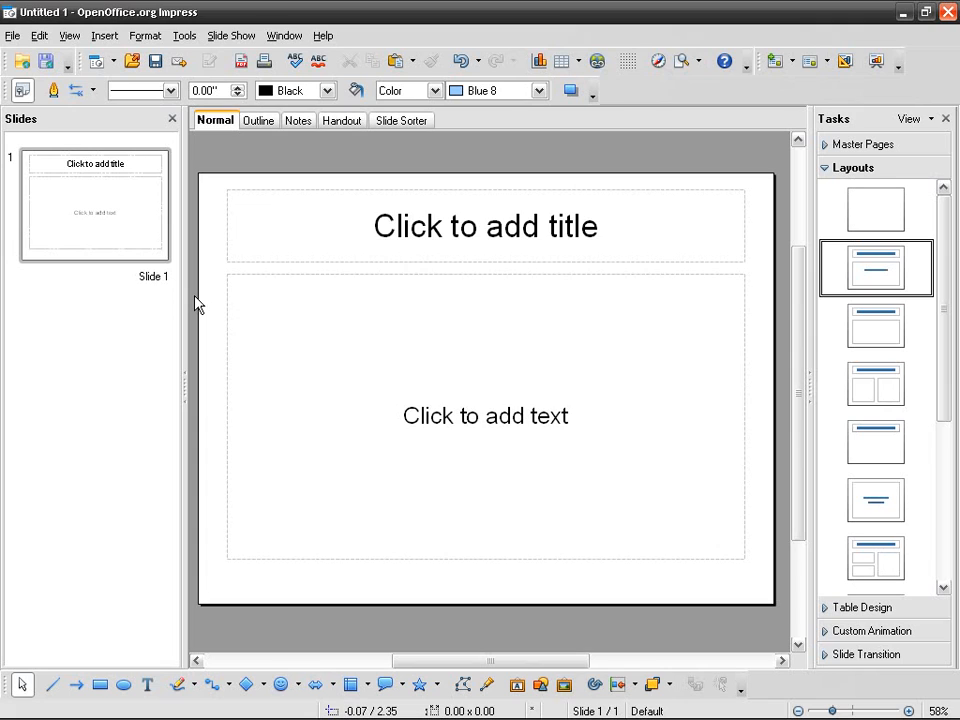
Title the first slide 'Seasons'
{"action": "left_click", "coordinate": [95, 205]}
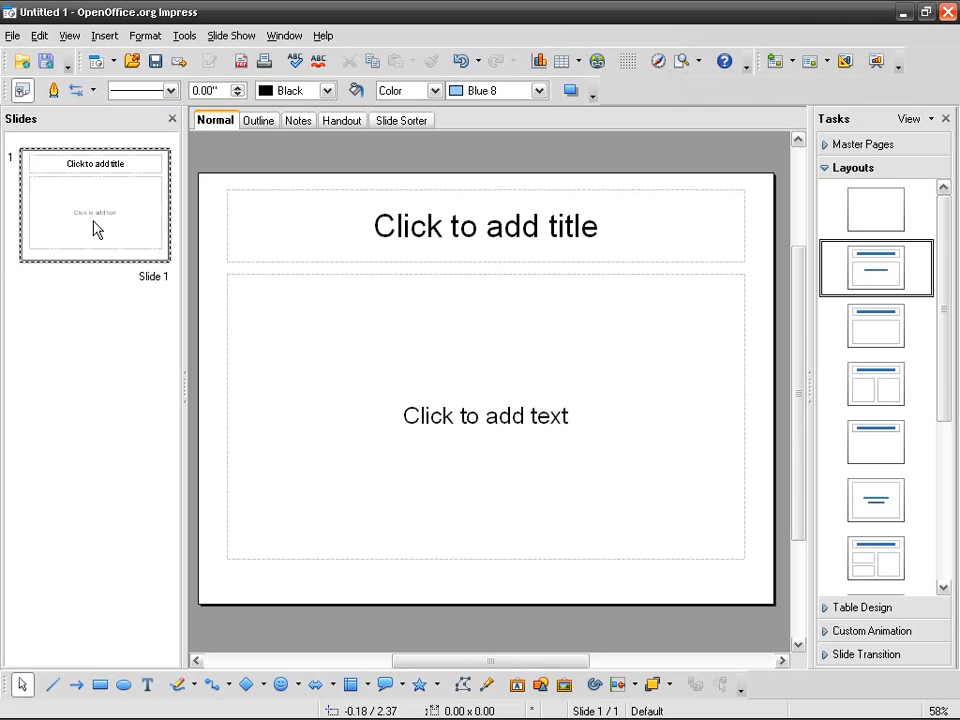
{"action": "mouse_move", "coordinate": [358, 255]}
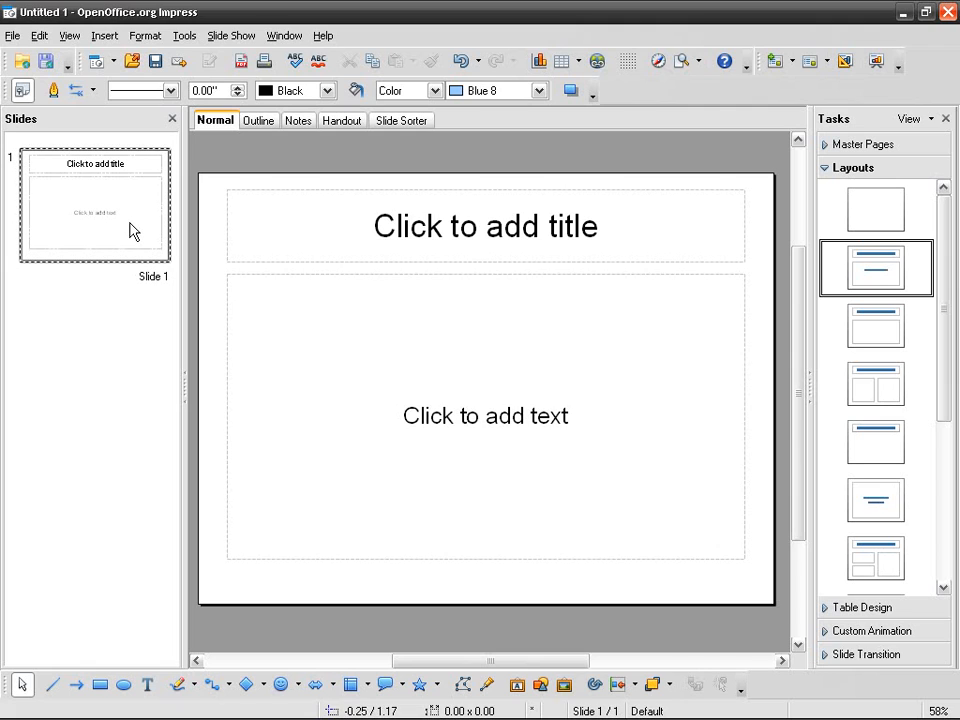
{"action": "mouse_move", "coordinate": [438, 400]}
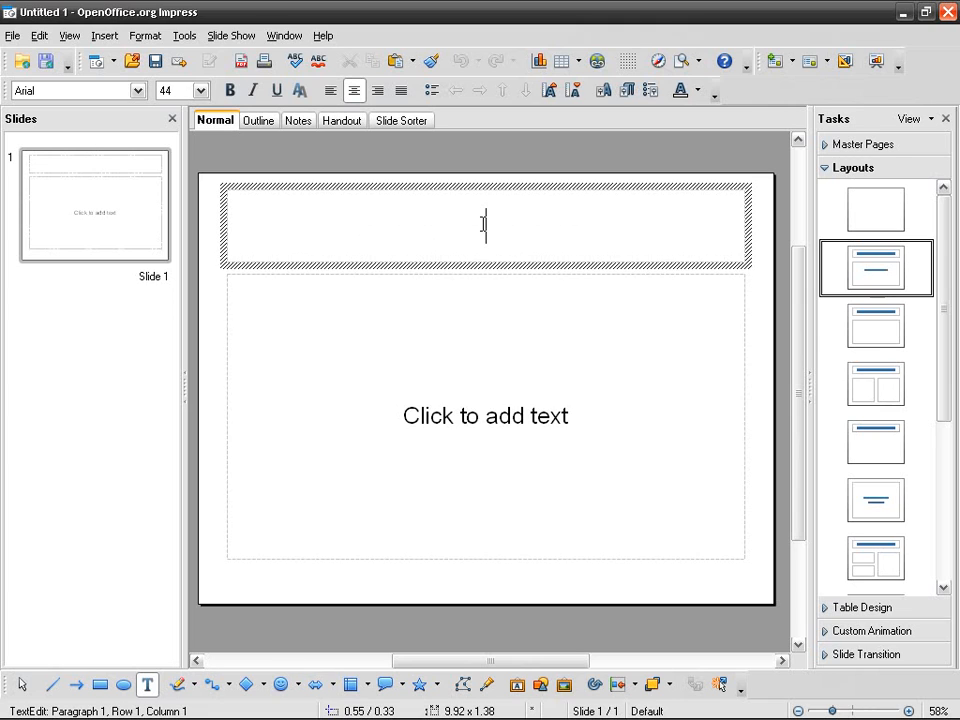
{"action": "type", "text": "Seasons"}
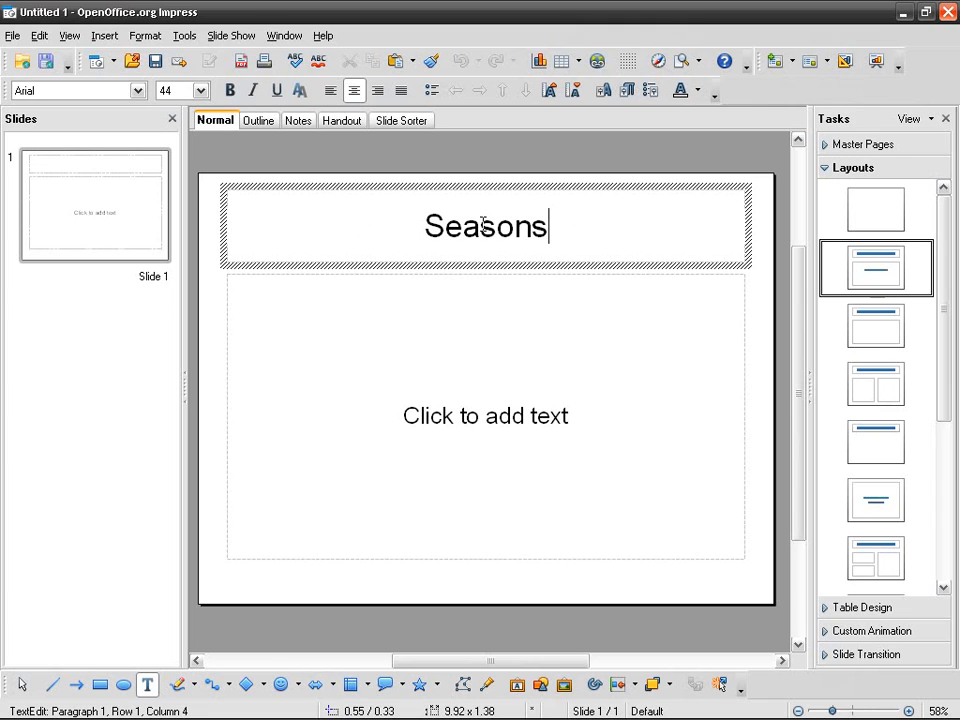
{"action": "left_click", "coordinate": [500, 415]}
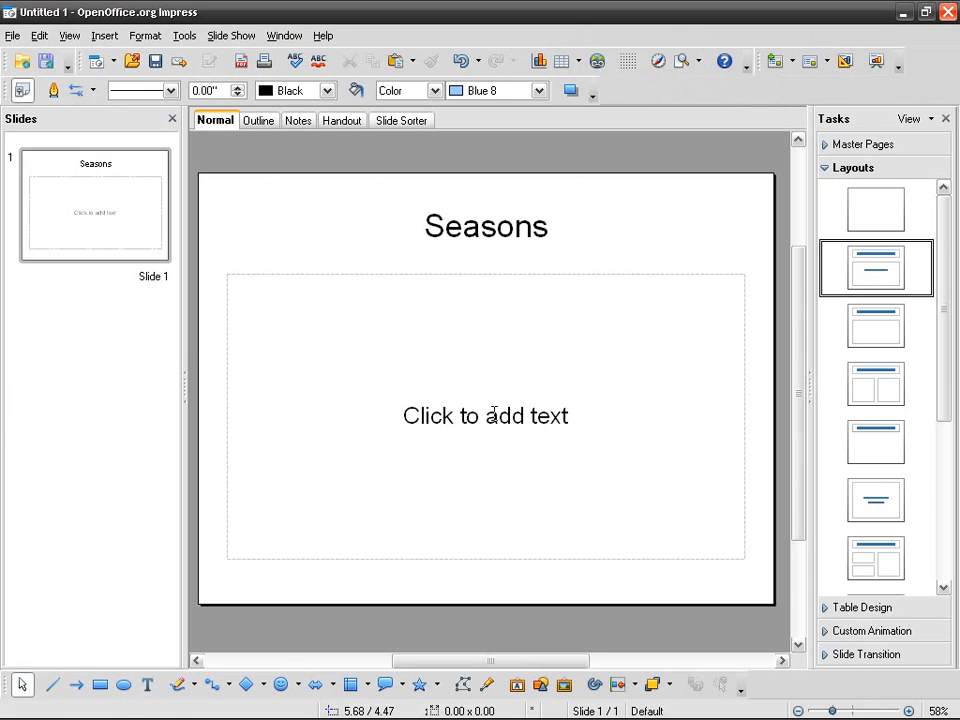
Add the subtitle lines 'Why i love nature' and 'Addictiveknowledge' below the title
{"action": "left_click", "coordinate": [485, 415]}
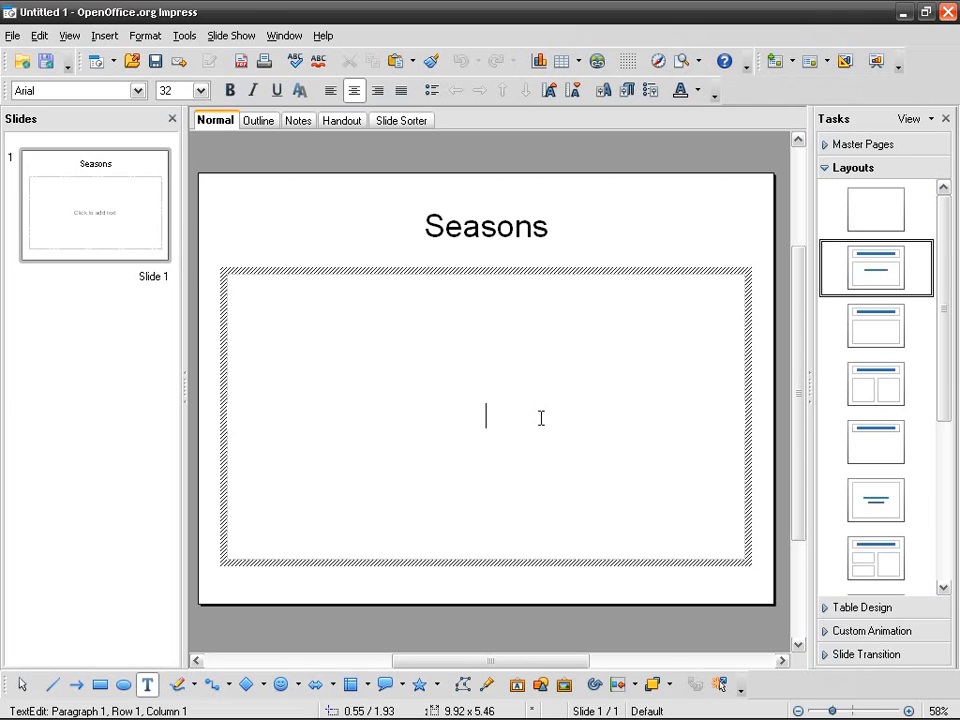
{"action": "type", "text": "Why i"}
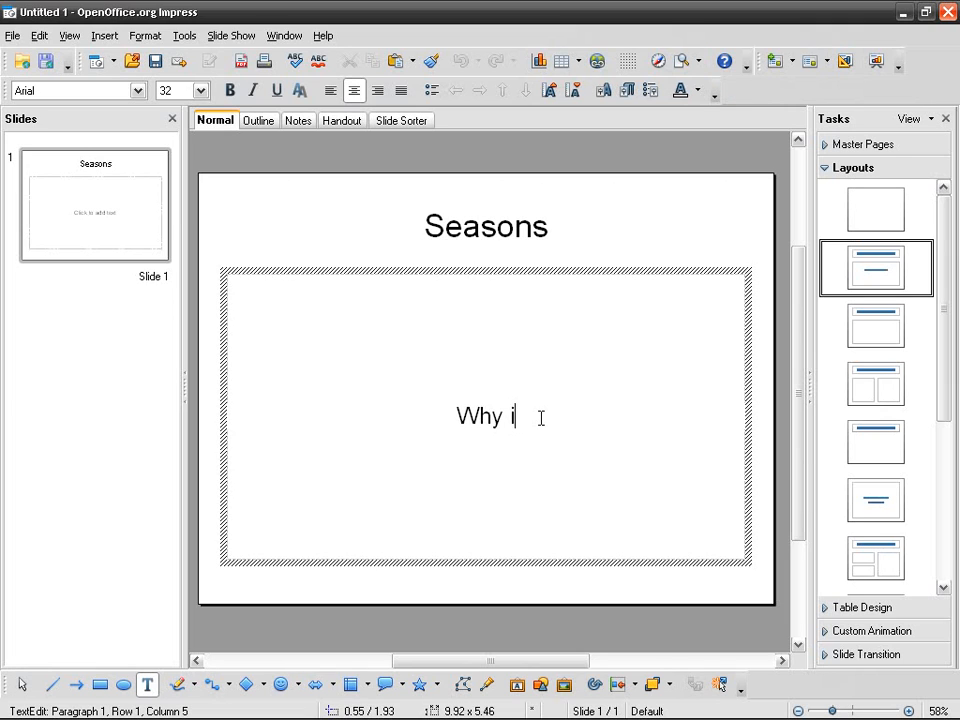
{"action": "type", "text": "love"}
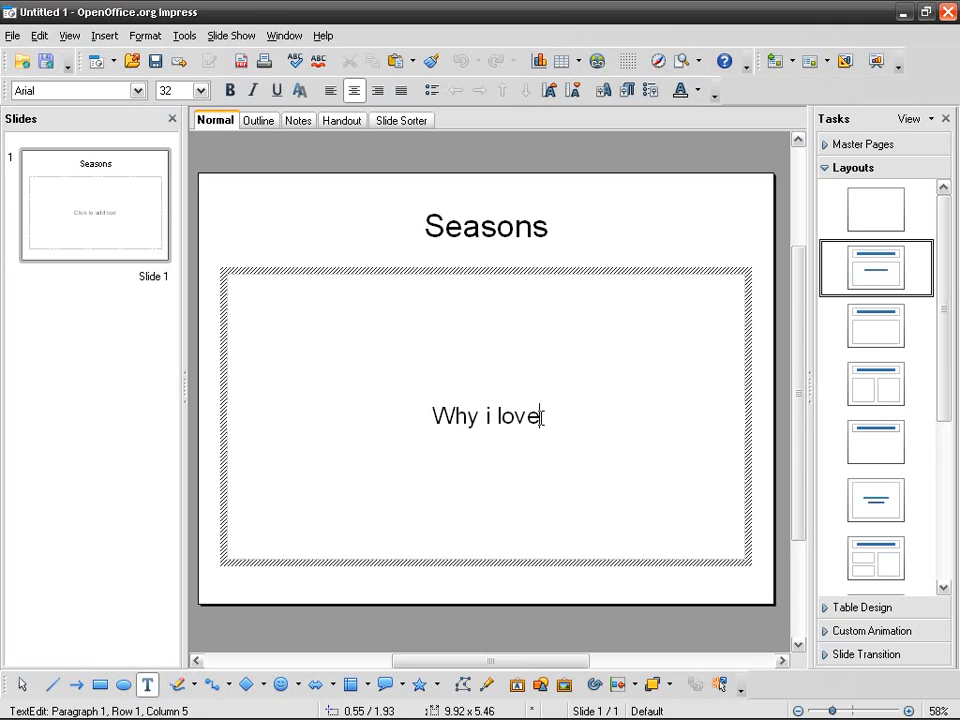
{"action": "type", "text": "nature"}
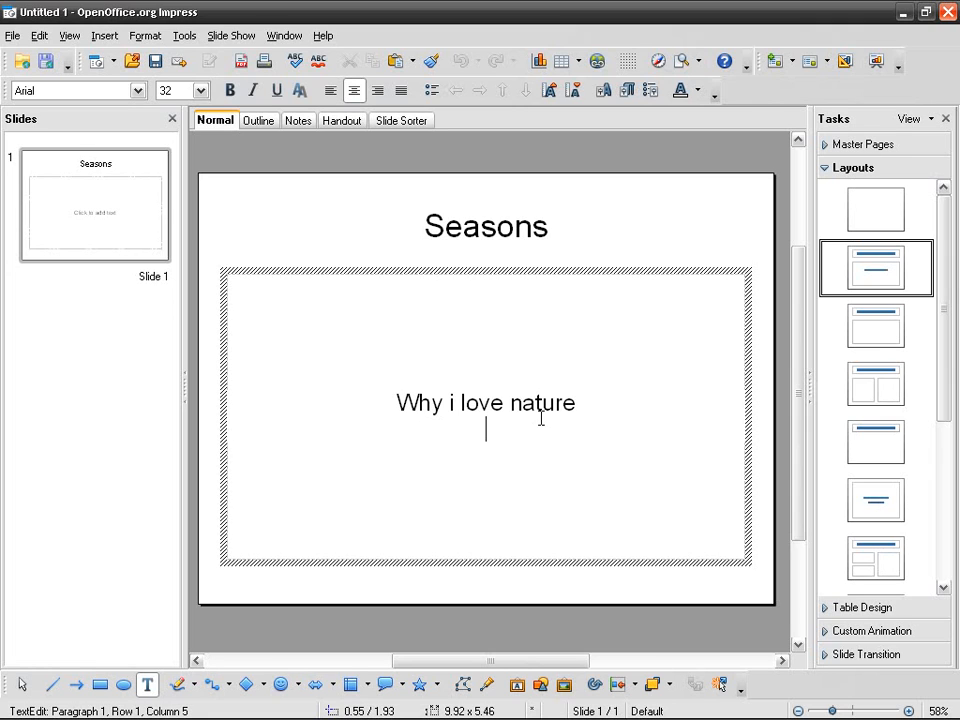
{"action": "type", "text": "A"}
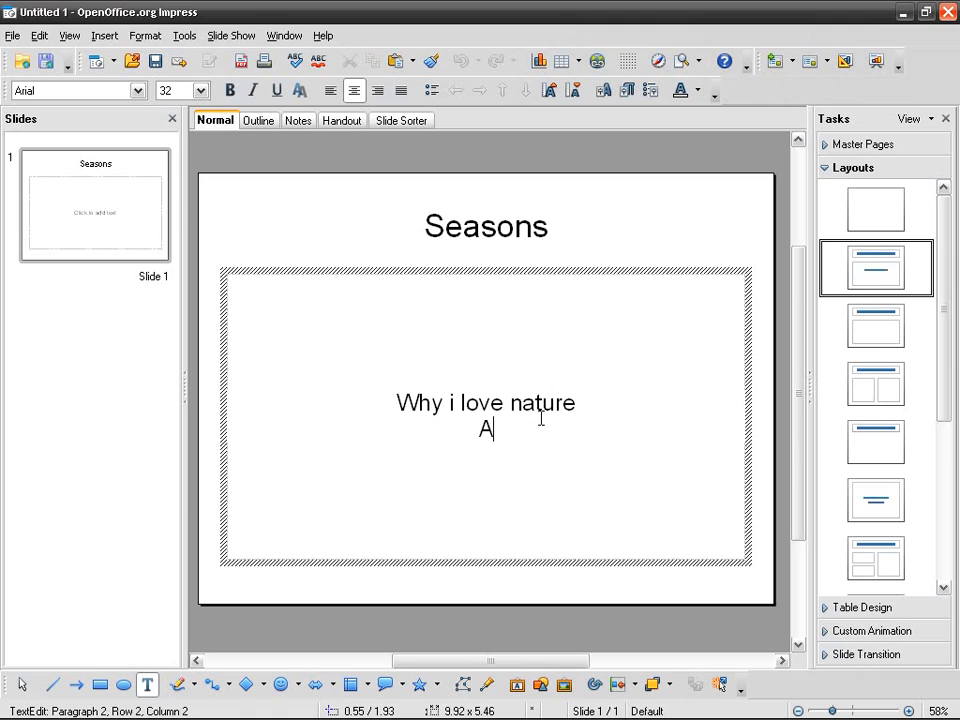
{"action": "type", "text": "ddictiveknowle"}
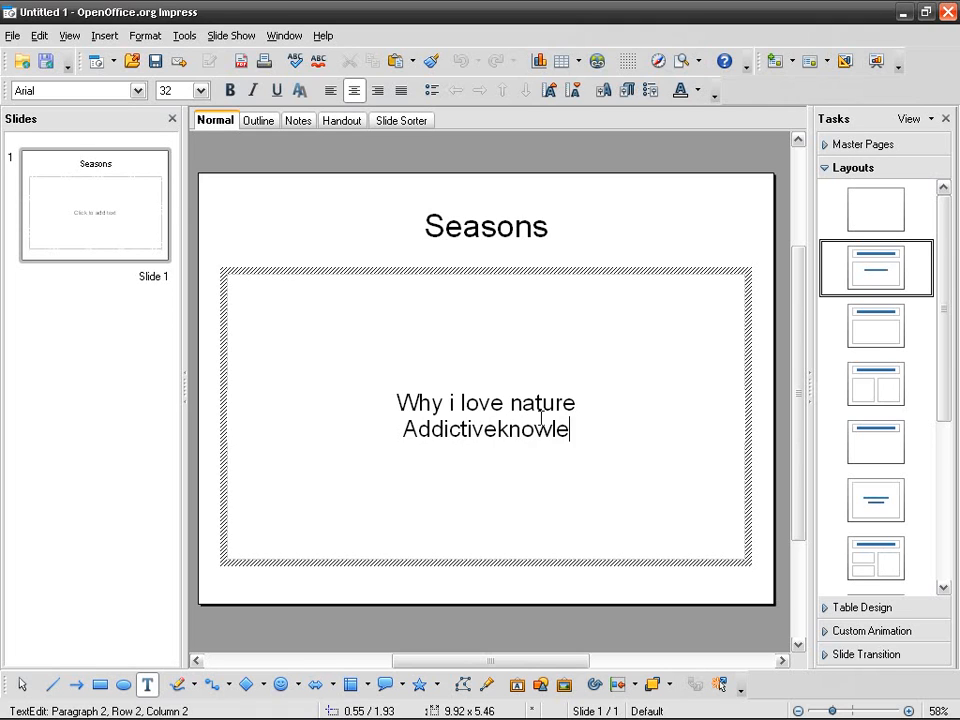
{"action": "type", "text": "dge"}
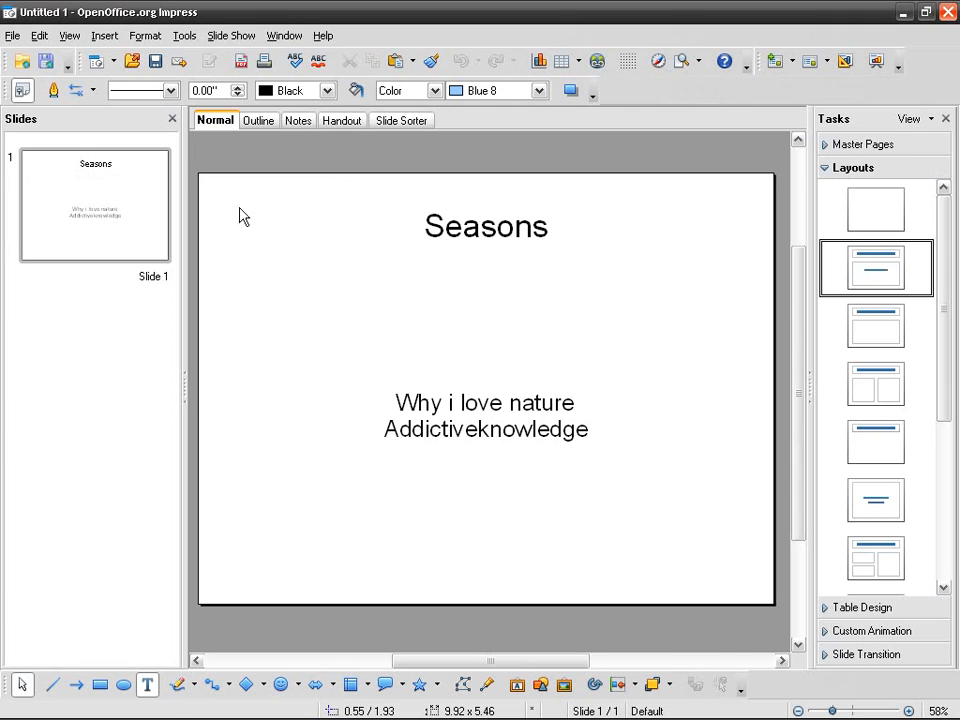
Insert two new title-and-content slides after the Seasons slide
{"action": "right_click", "coordinate": [95, 205]}
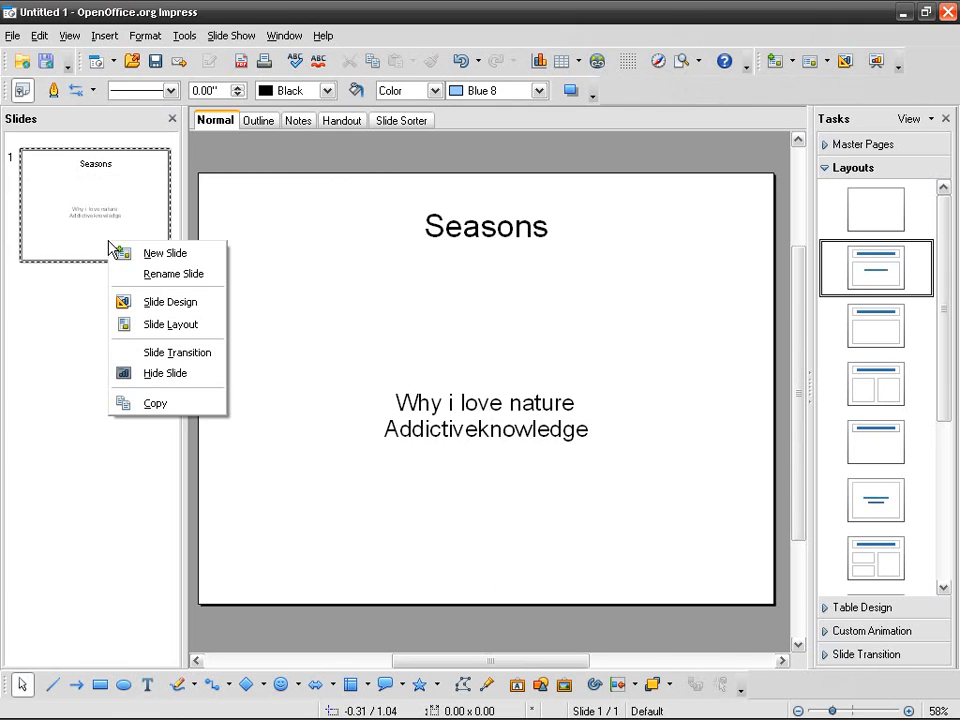
{"action": "left_click", "coordinate": [165, 252]}
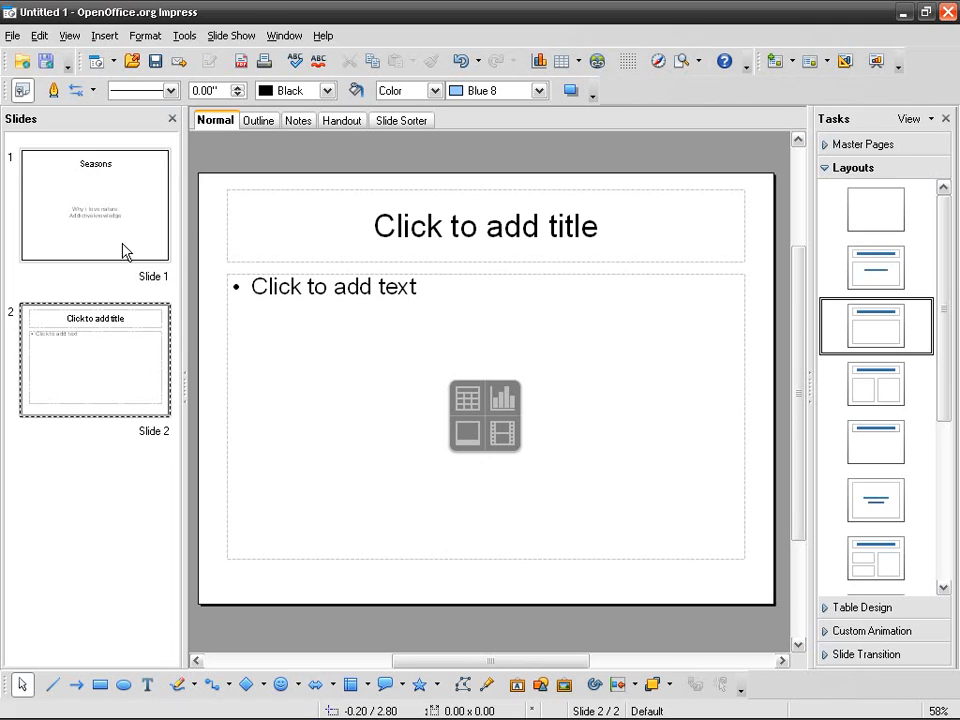
{"action": "mouse_move", "coordinate": [117, 243]}
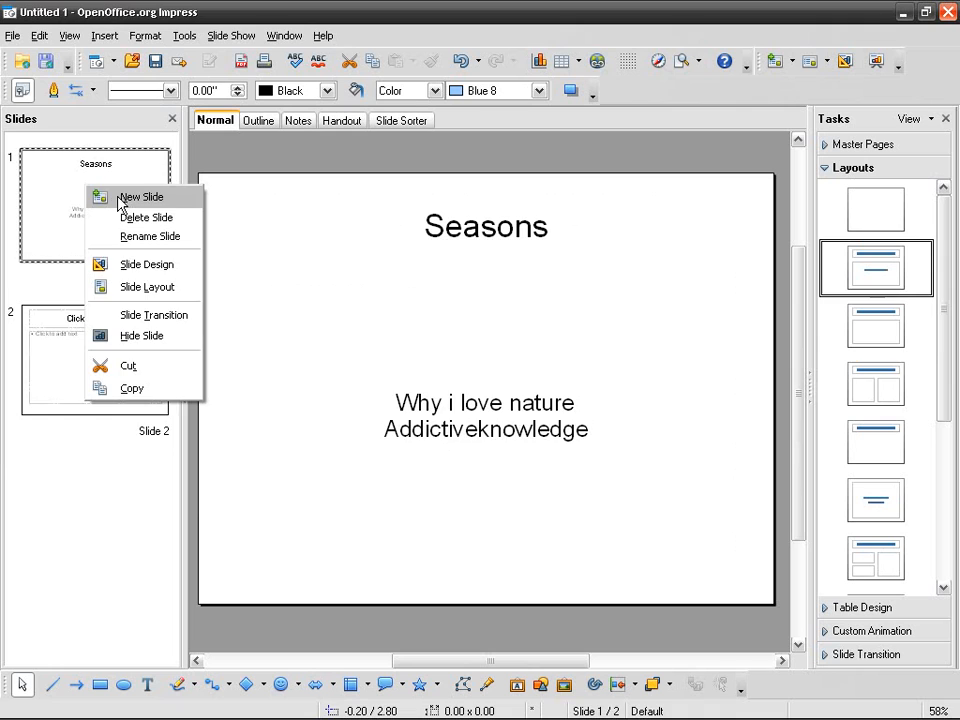
{"action": "left_click", "coordinate": [142, 197]}
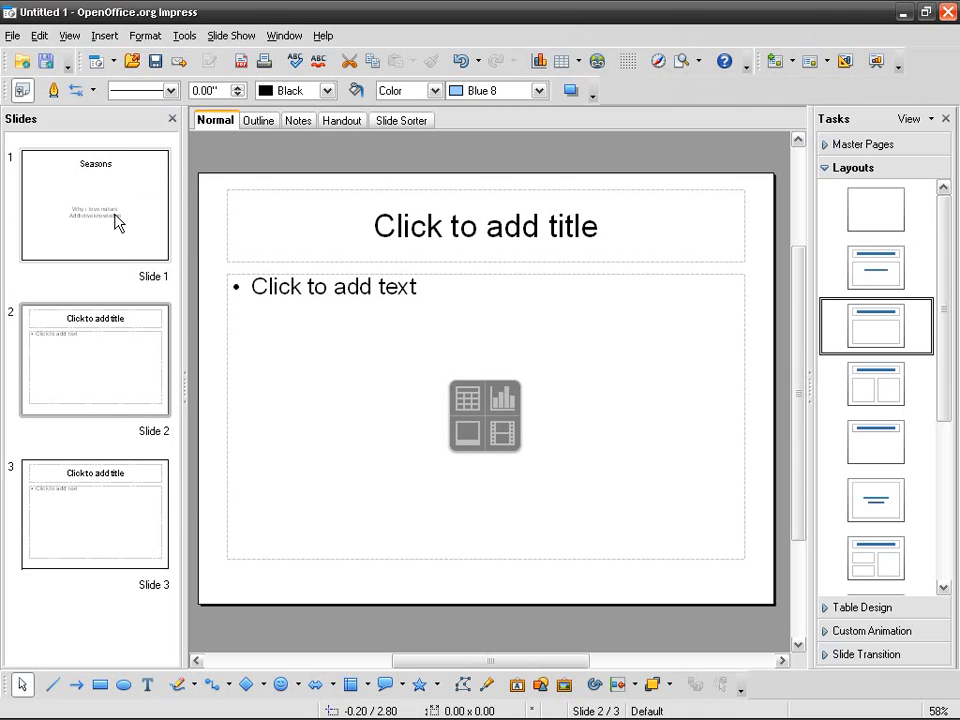
{"action": "mouse_move", "coordinate": [110, 363]}
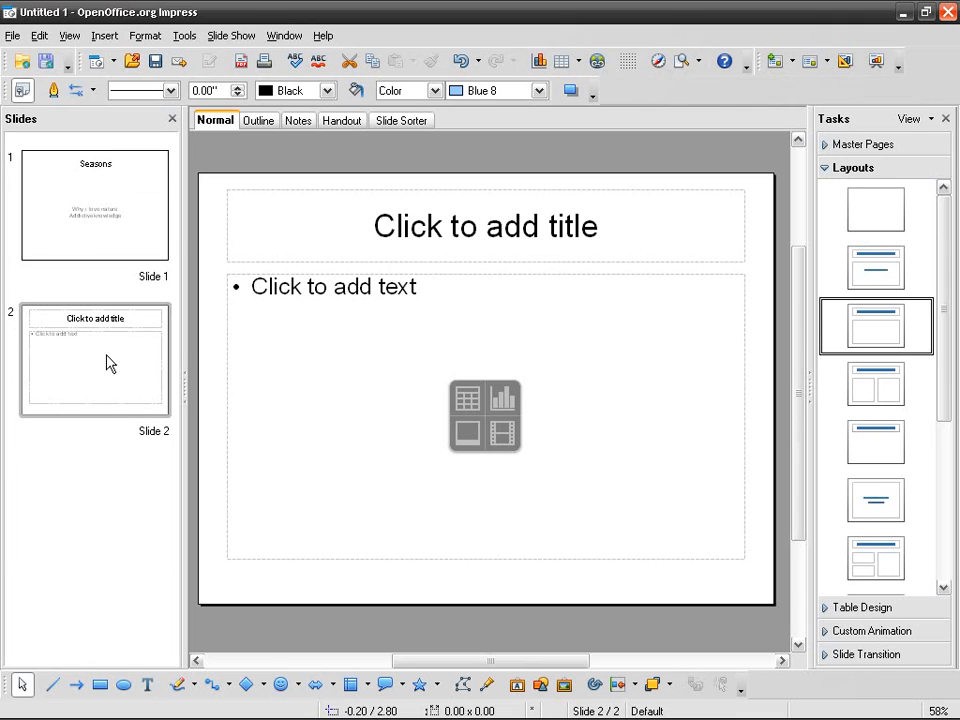
{"action": "mouse_move", "coordinate": [119, 370]}
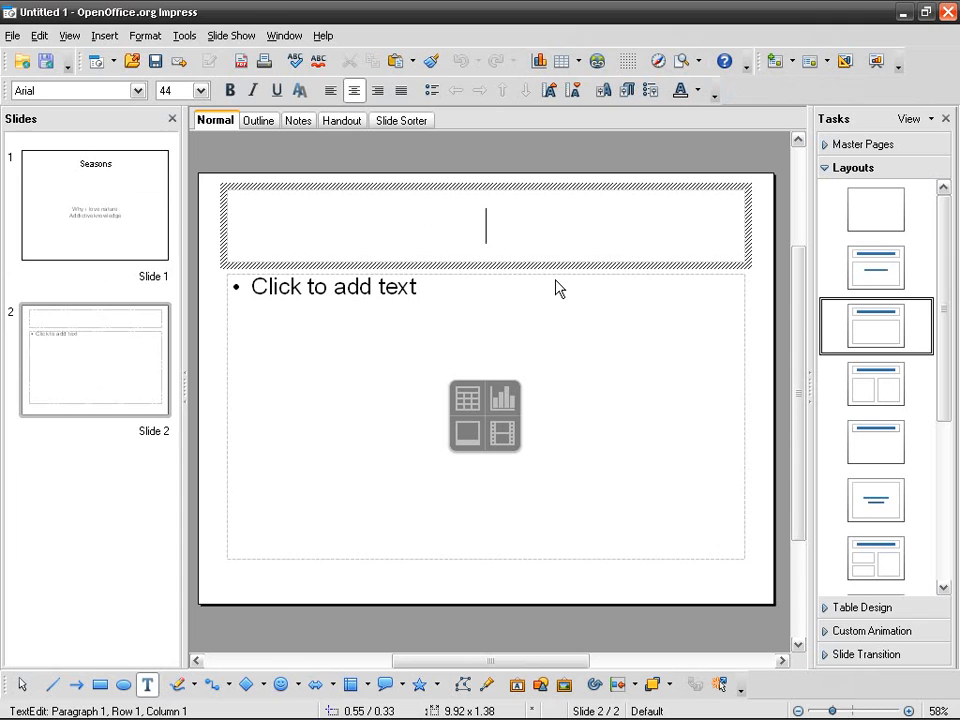
Enter 'Winter' as the second slide's title and deselect the placeholder
{"action": "type", "text": "W"}
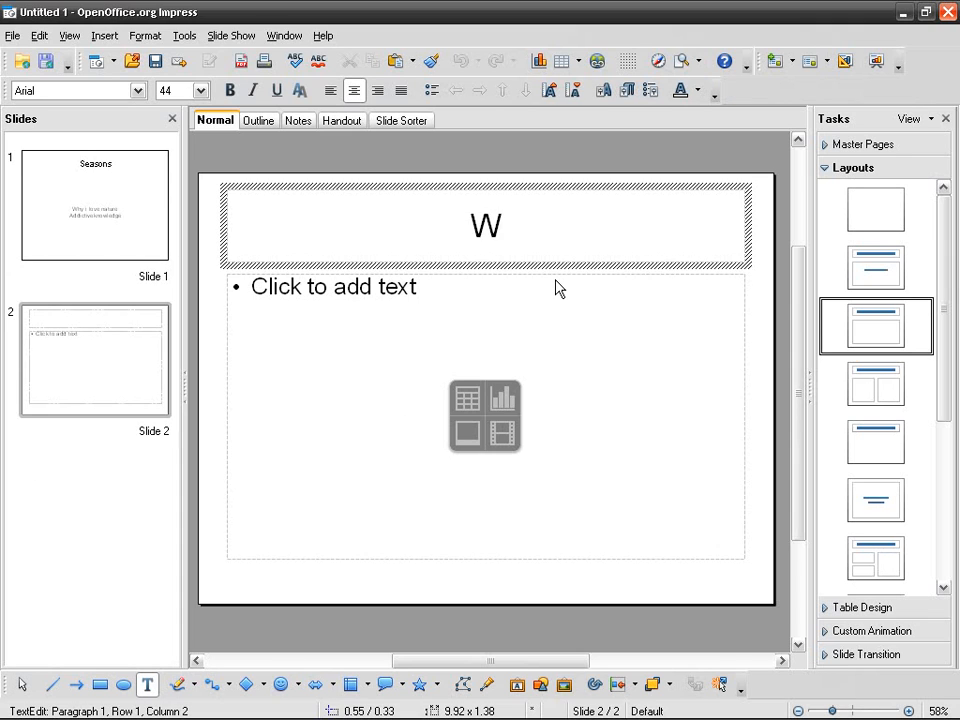
{"action": "type", "text": "inter"}
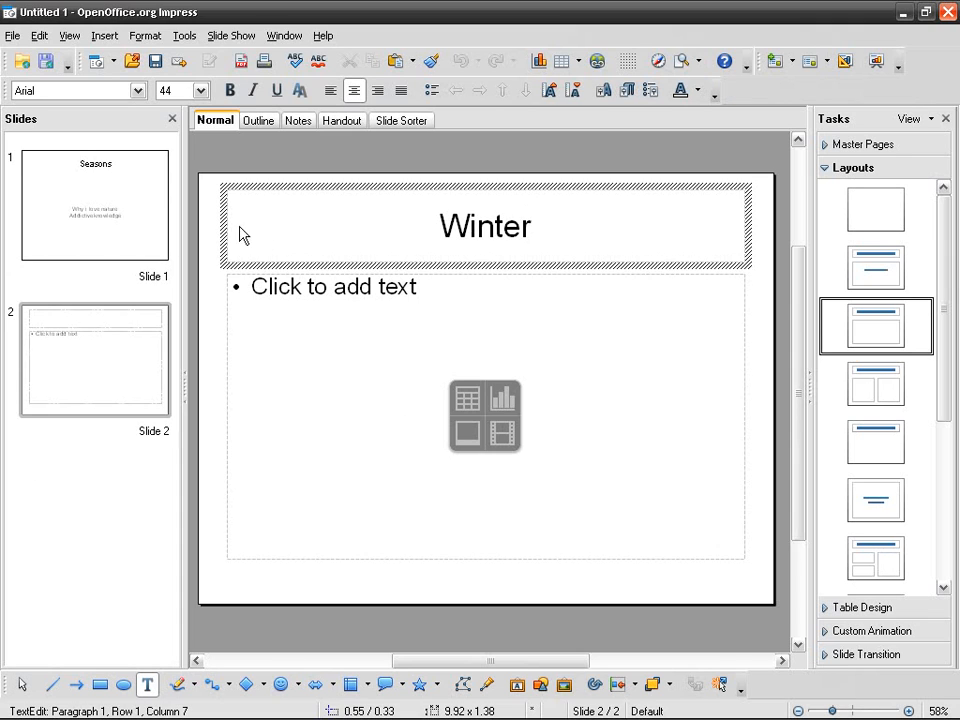
{"action": "left_click", "coordinate": [370, 263]}
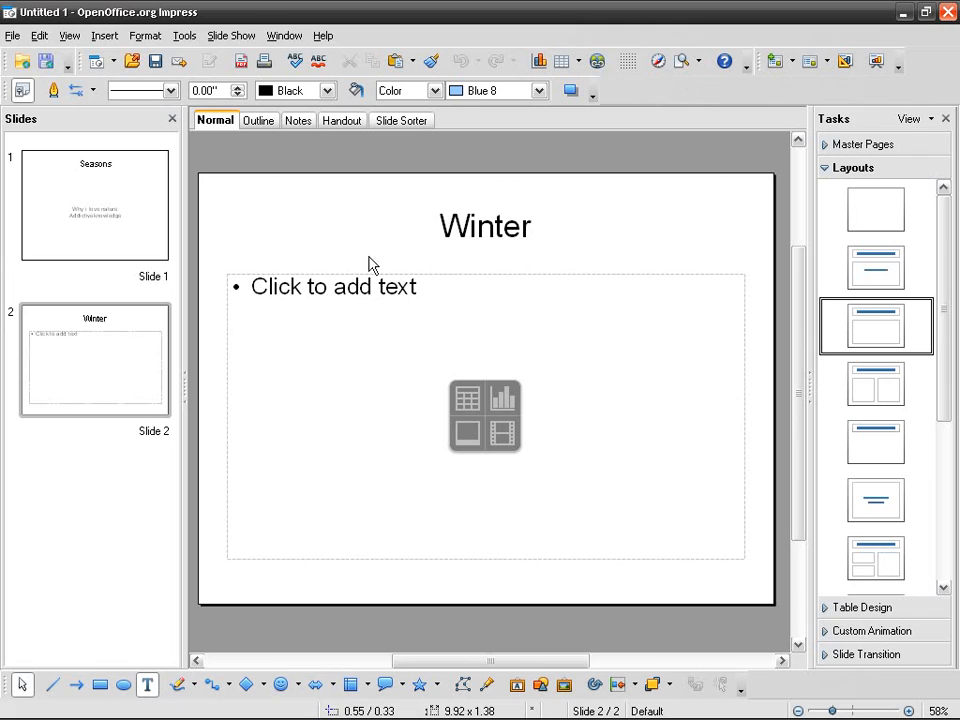
{"action": "mouse_move", "coordinate": [318, 289]}
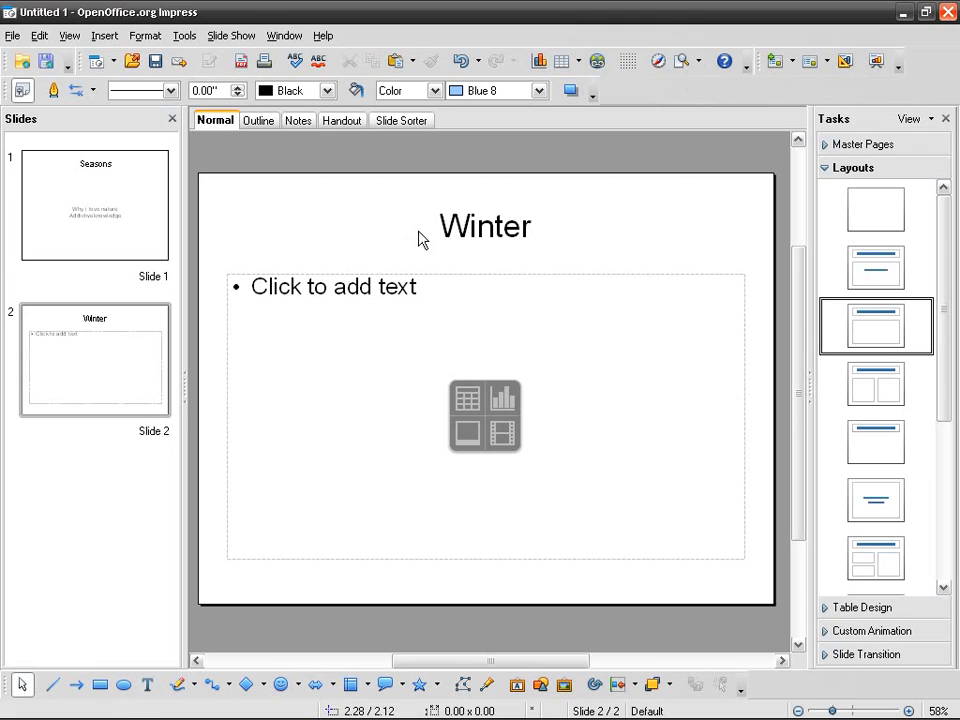
{"action": "mouse_move", "coordinate": [467, 398]}
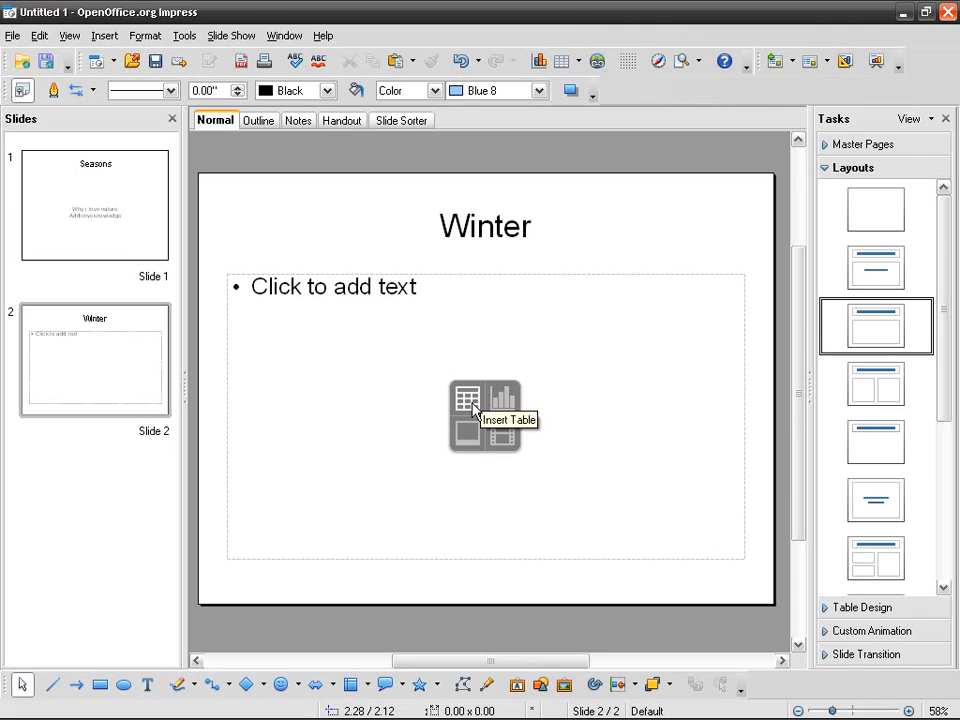
{"action": "mouse_move", "coordinate": [291, 288]}
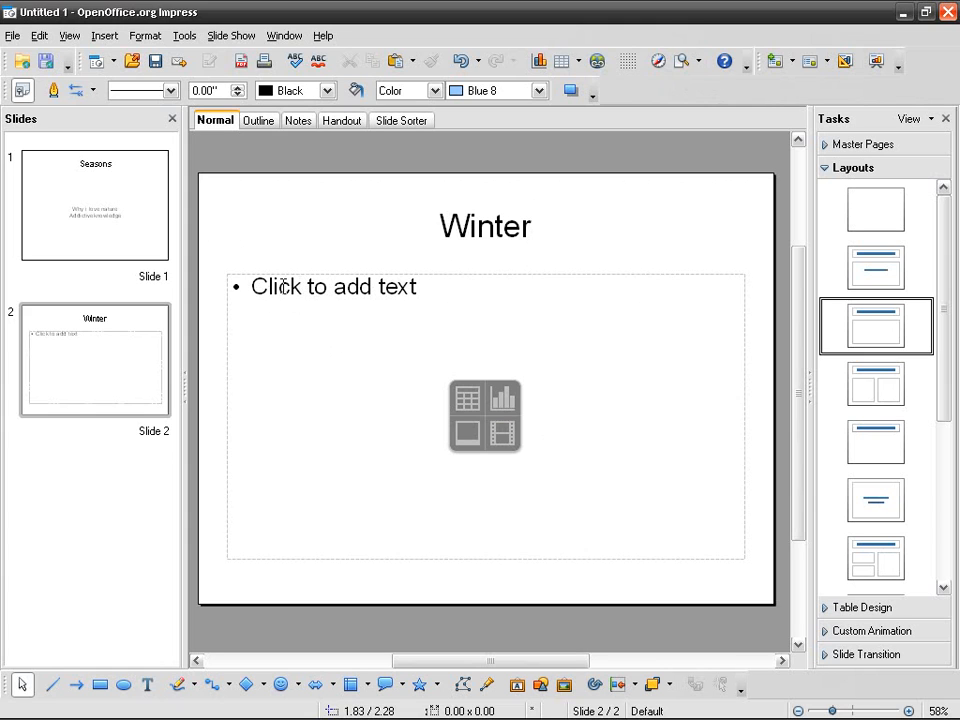
Fill the Winter slide body with four bullet points of placeholder text
{"action": "type", "text": "kfgjksdhfjk hsdjkfhjksdh"}
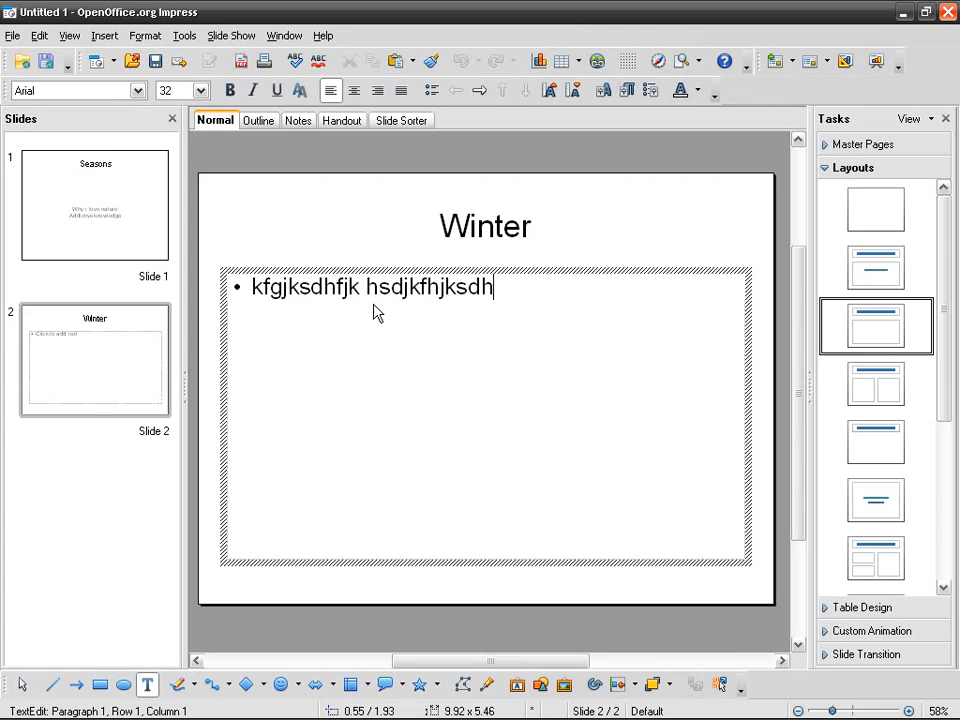
{"action": "type", "text": "kfsdfh asdkh fkasdhkfashk d fhasklh fjklsdhkh flasdhhf"}
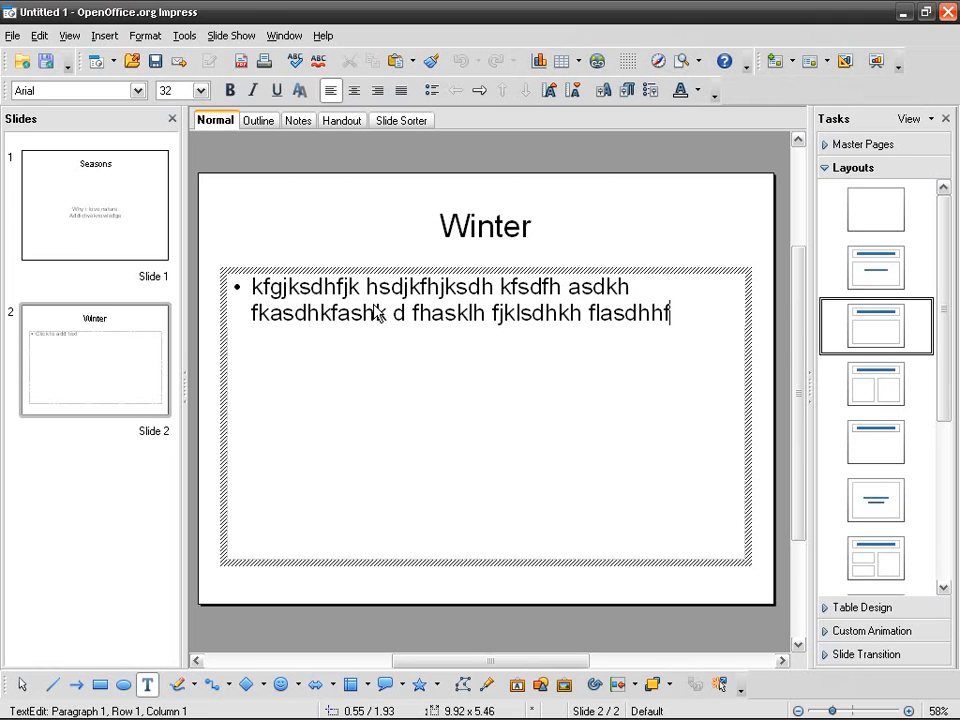
{"action": "type", "text": "dh fdjksh fhsdh fsdkhfkahsdklfhasdjk"}
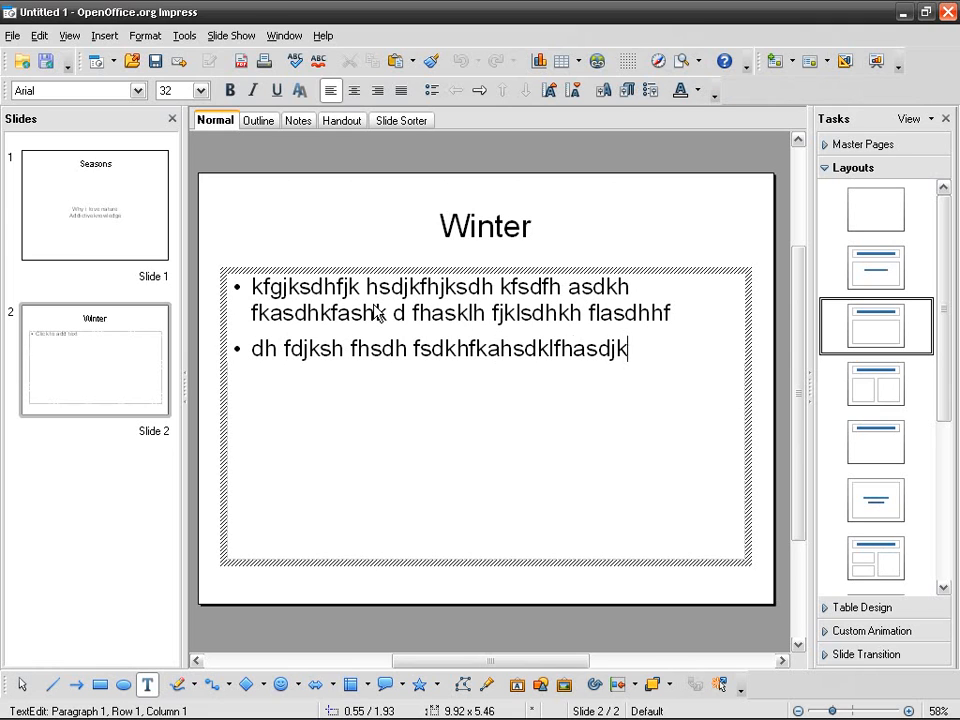
{"action": "type", "text": "sd fsjkdh fjksdhkfhsdh fasdkljhfjkasdhfk"}
{"action": "type", "text": "s hfsdjkhfjksd kfhsdkhf asdkhf"}
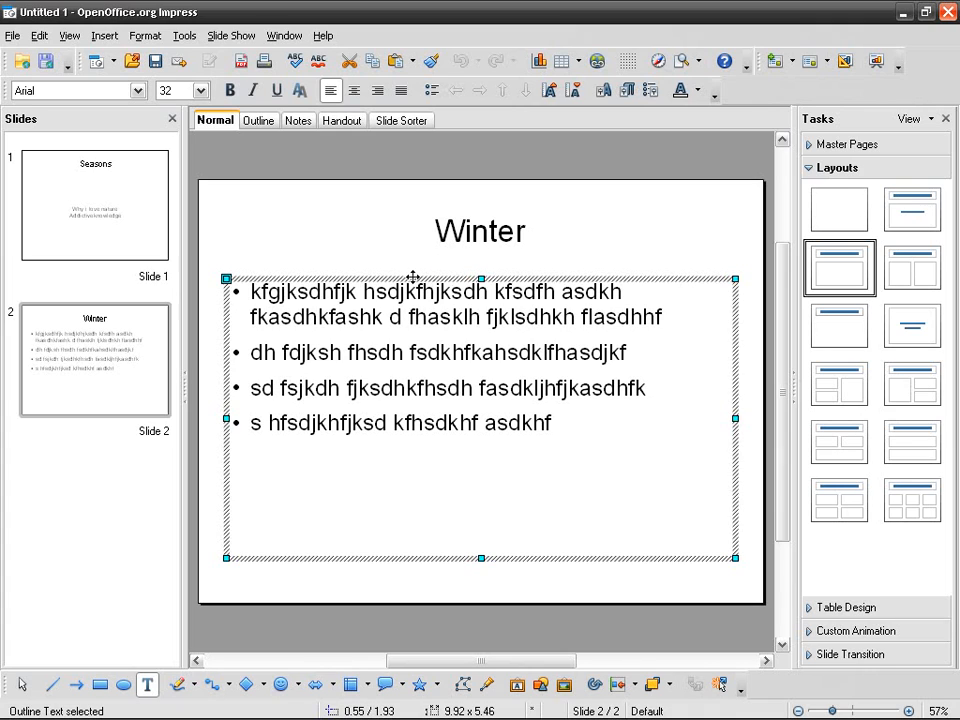
{"action": "mouse_move", "coordinate": [440, 285]}
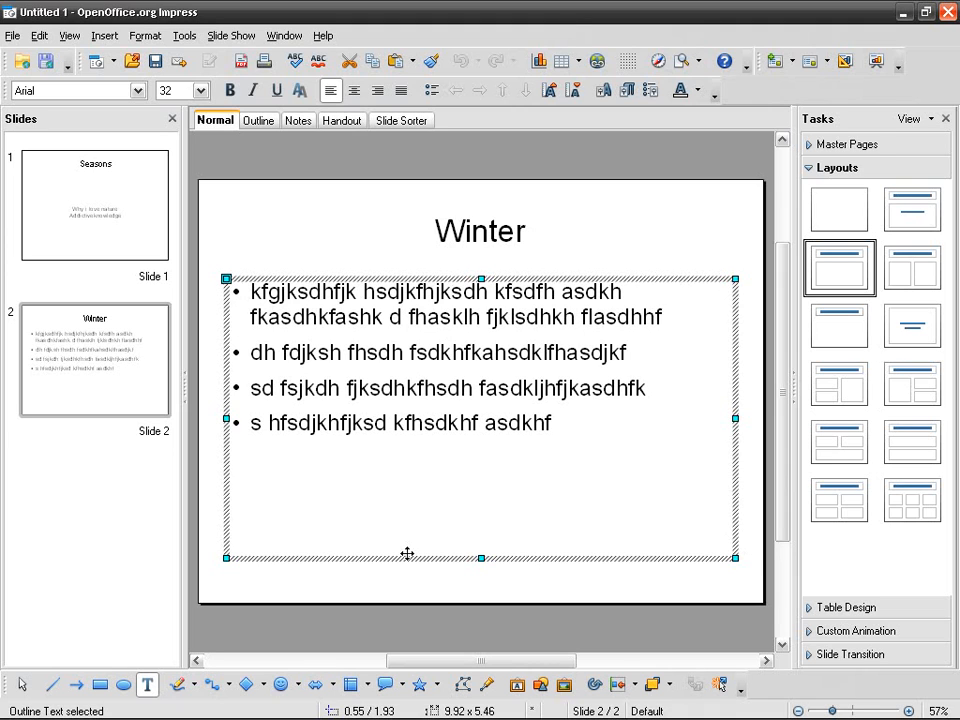
{"action": "mouse_move", "coordinate": [737, 417]}
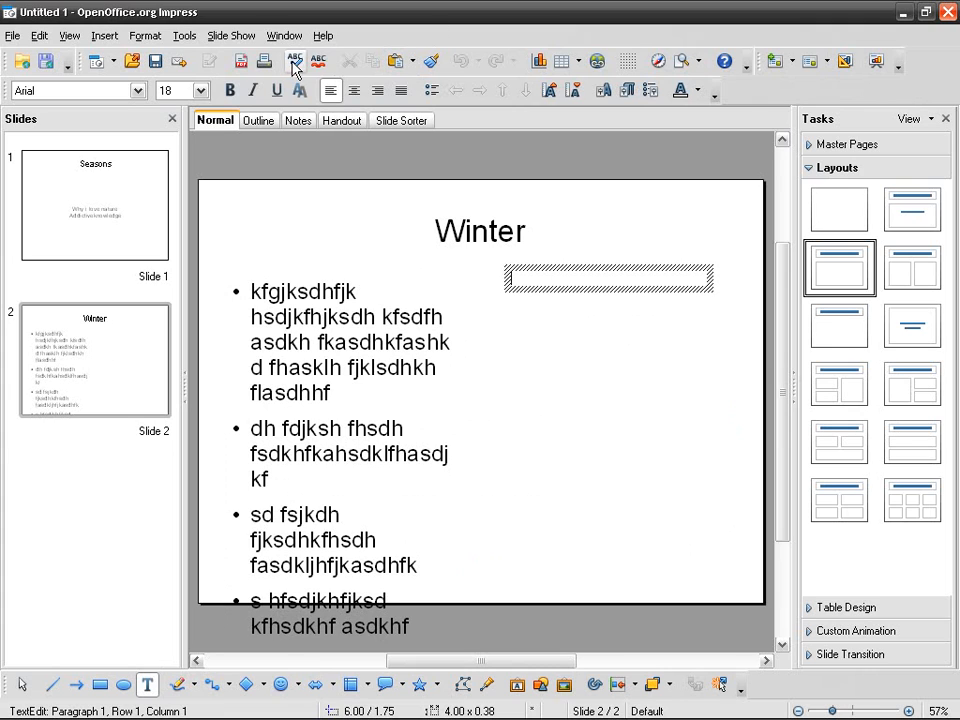
{"action": "mouse_move", "coordinate": [80, 647]}
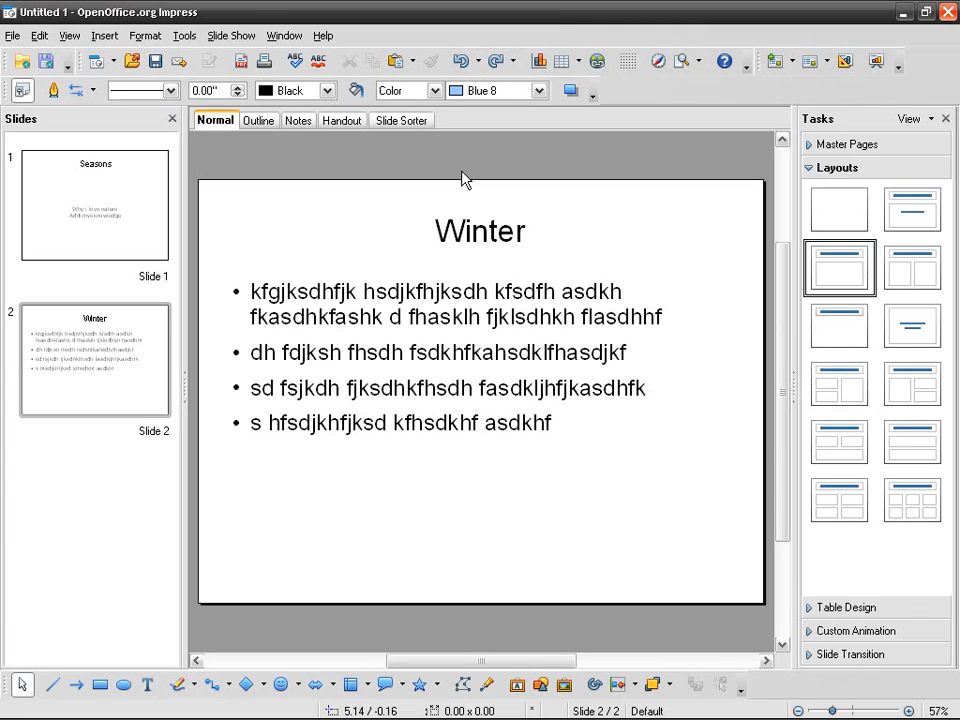
{"action": "mouse_move", "coordinate": [810, 408]}
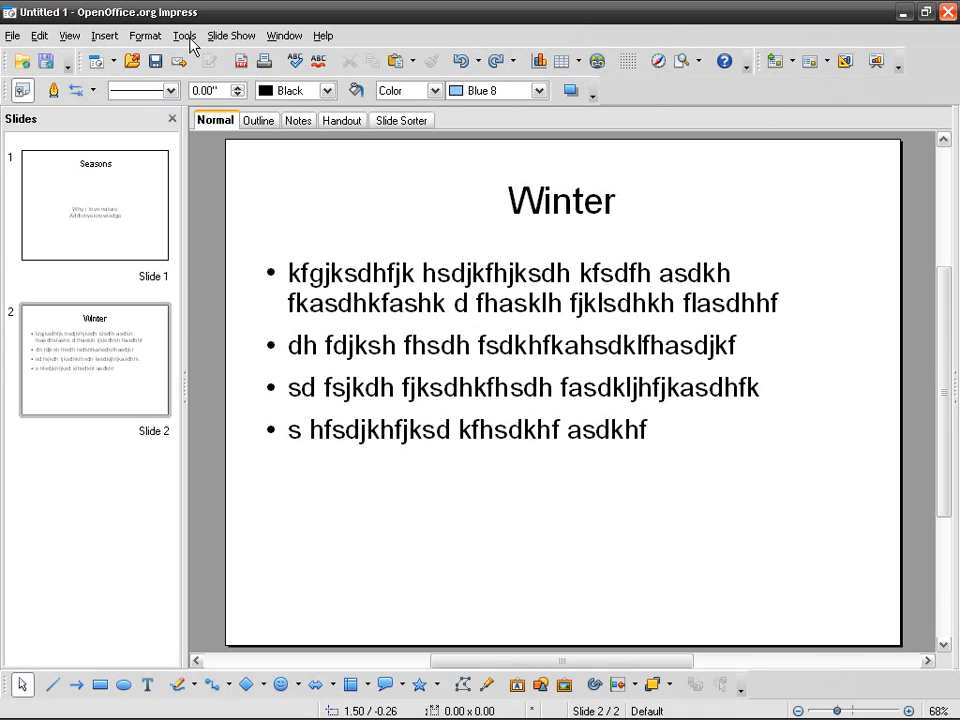
Browse the Window and Slide Show menus for the custom animation settings
{"action": "left_click", "coordinate": [284, 35]}
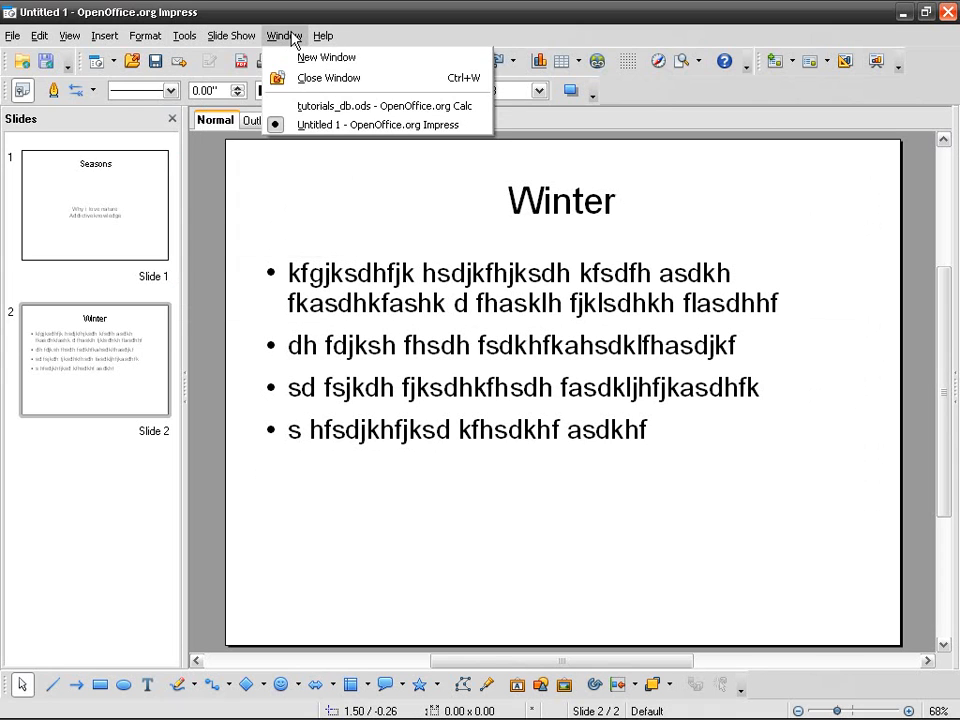
{"action": "left_click", "coordinate": [231, 35]}
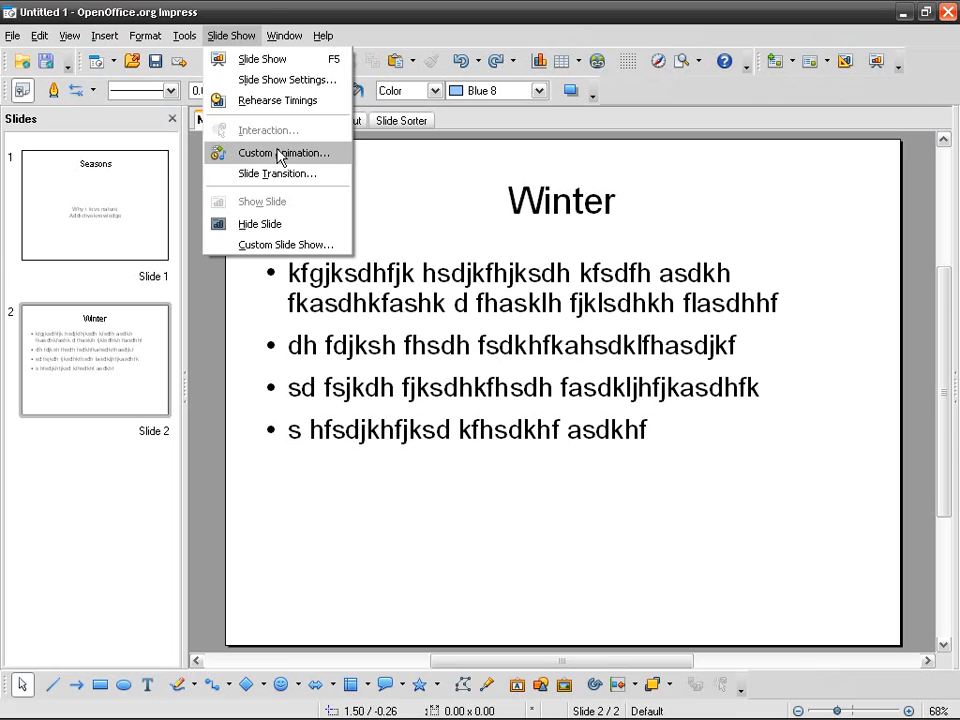
{"action": "mouse_move", "coordinate": [303, 155]}
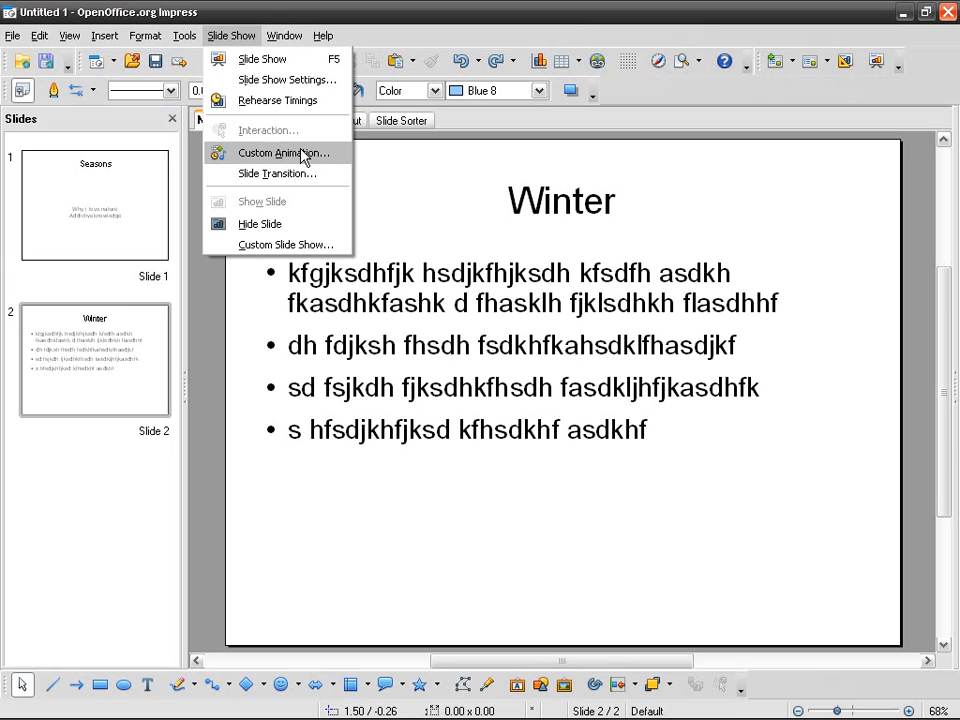
{"action": "mouse_move", "coordinate": [322, 157]}
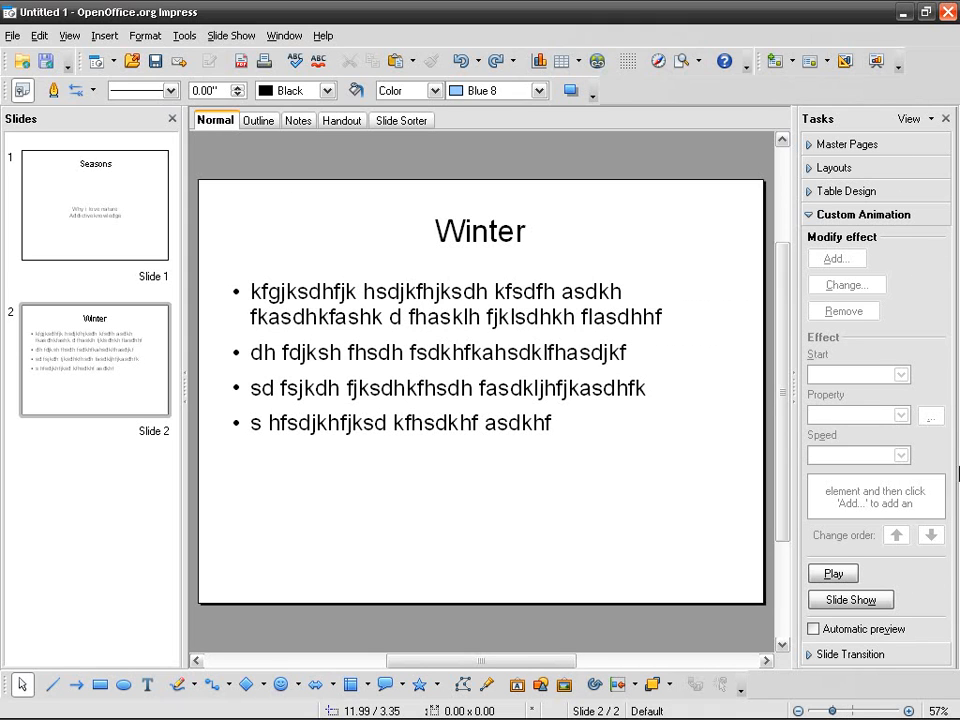
{"action": "mouse_move", "coordinate": [860, 148]}
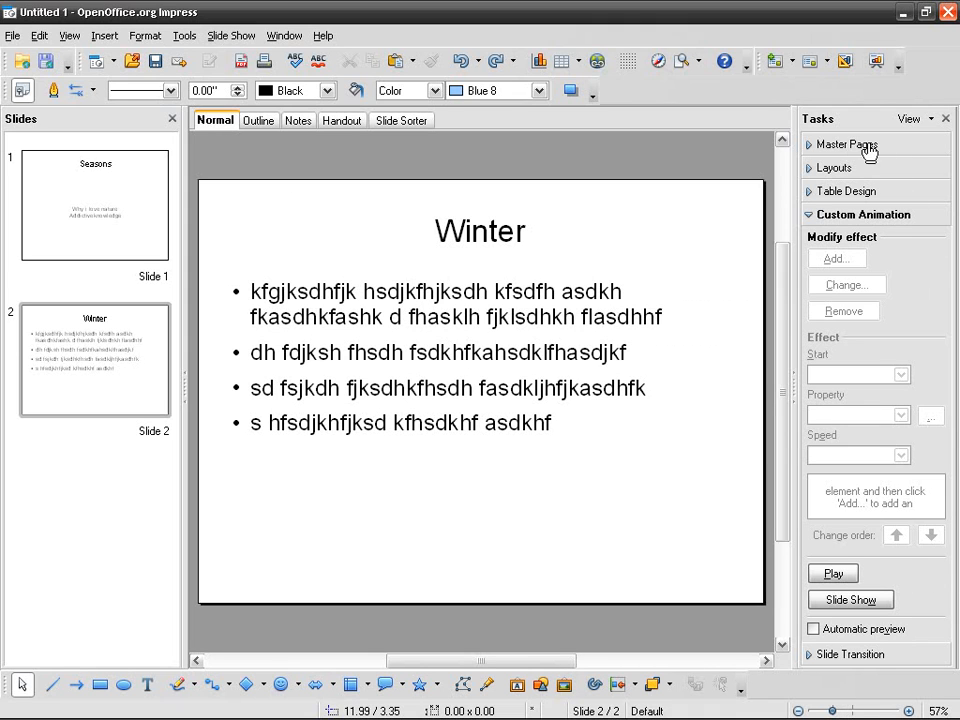
Apply the 'Title, 2 Content' layout to the Winter slide from the Layouts panel
{"action": "left_click", "coordinate": [851, 144]}
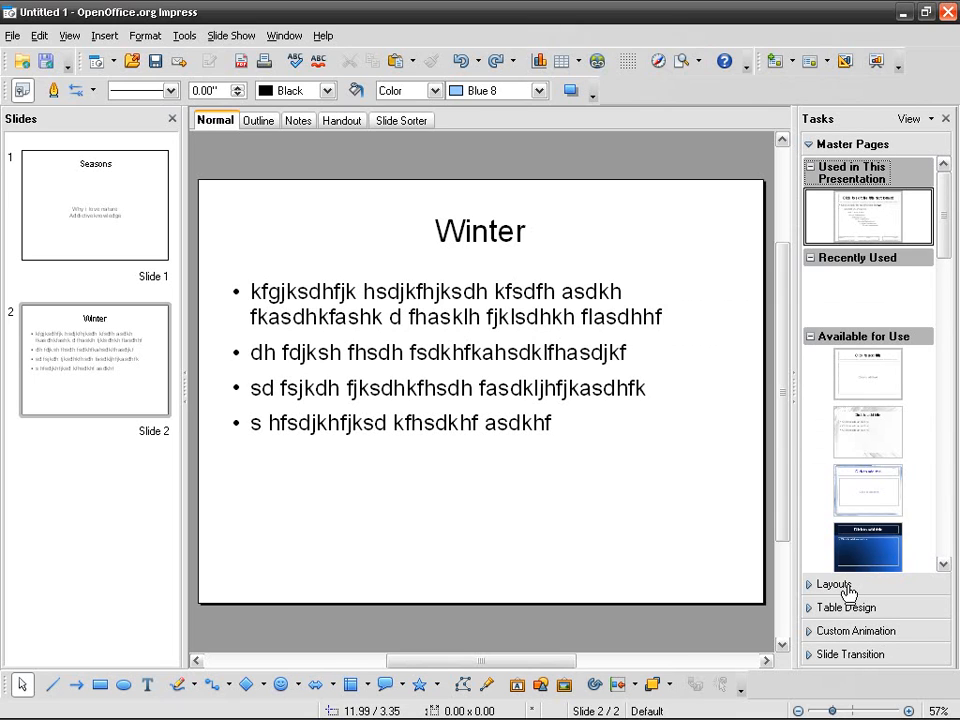
{"action": "left_click", "coordinate": [834, 584]}
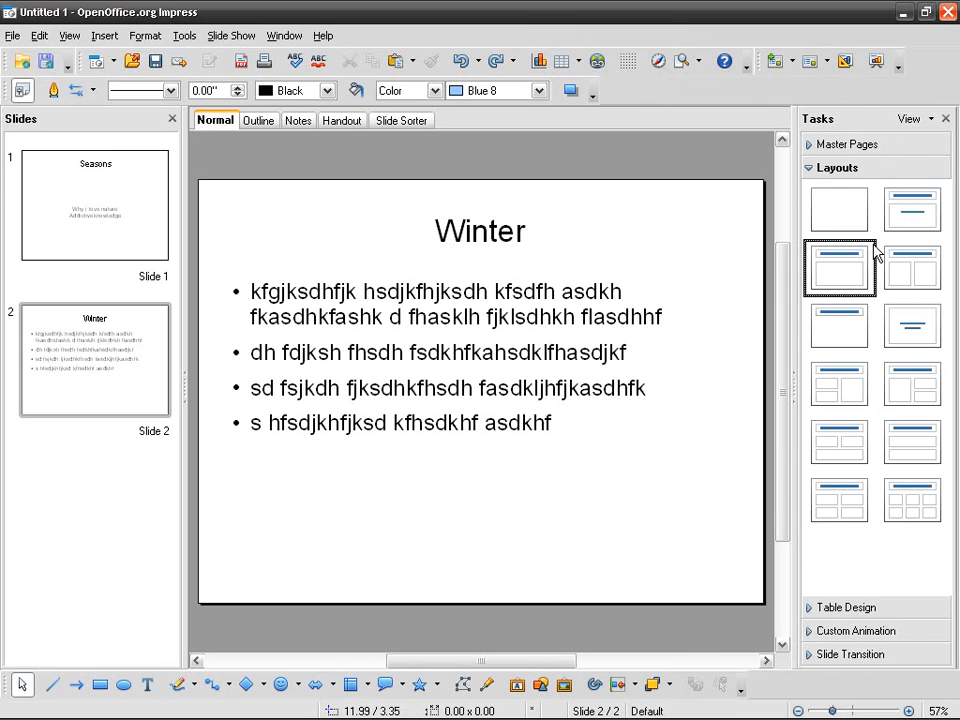
{"action": "mouse_move", "coordinate": [884, 655]}
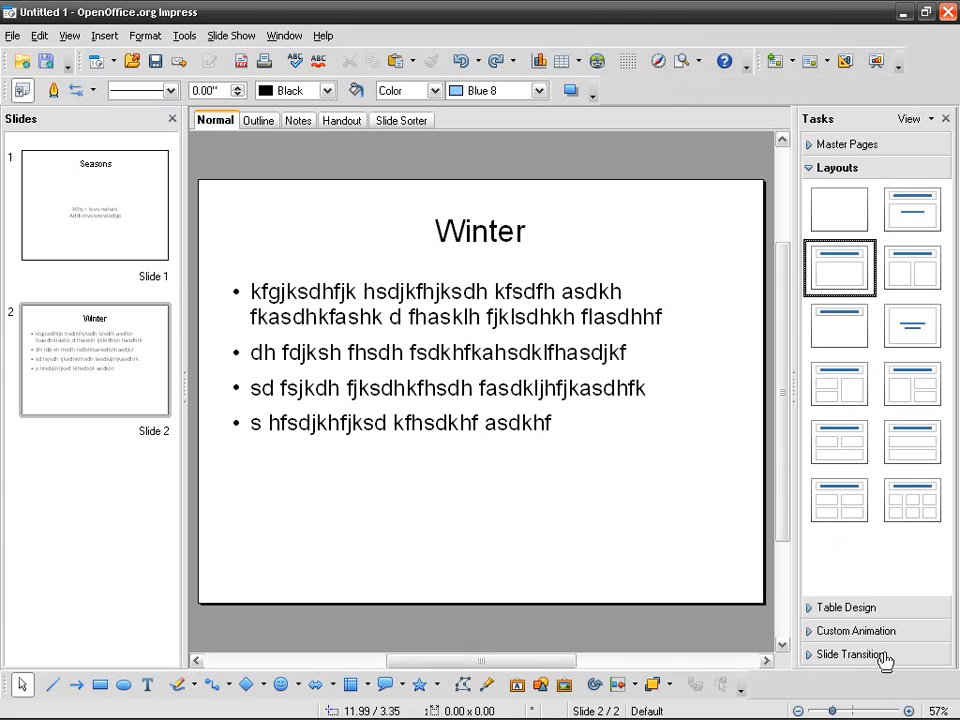
{"action": "mouse_move", "coordinate": [860, 180]}
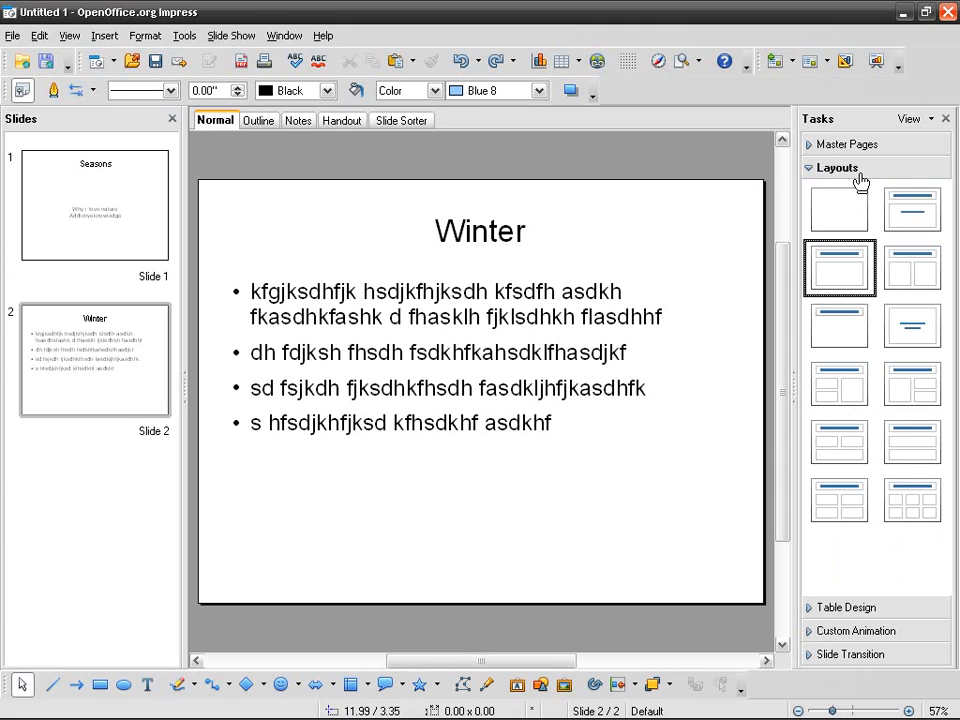
{"action": "mouse_move", "coordinate": [838, 208]}
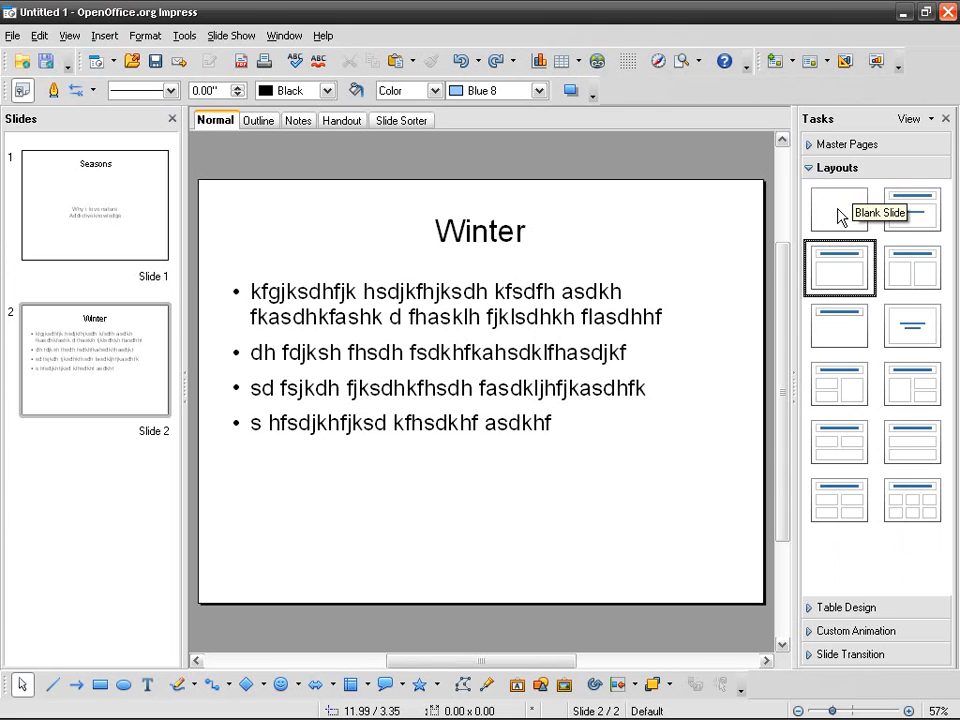
{"action": "mouse_move", "coordinate": [825, 228]}
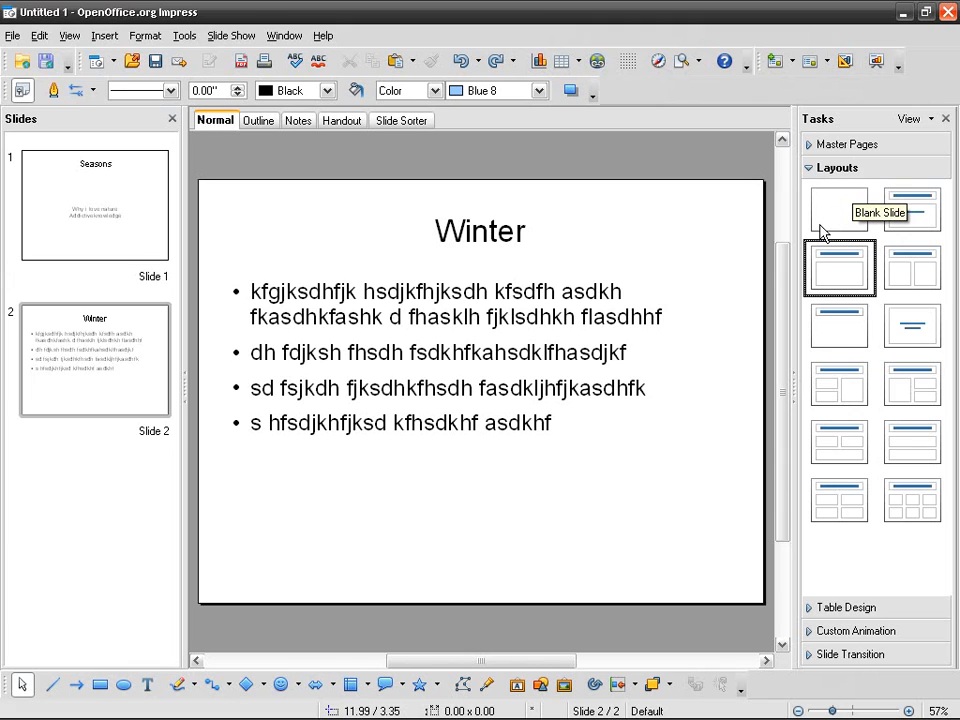
{"action": "mouse_move", "coordinate": [850, 270]}
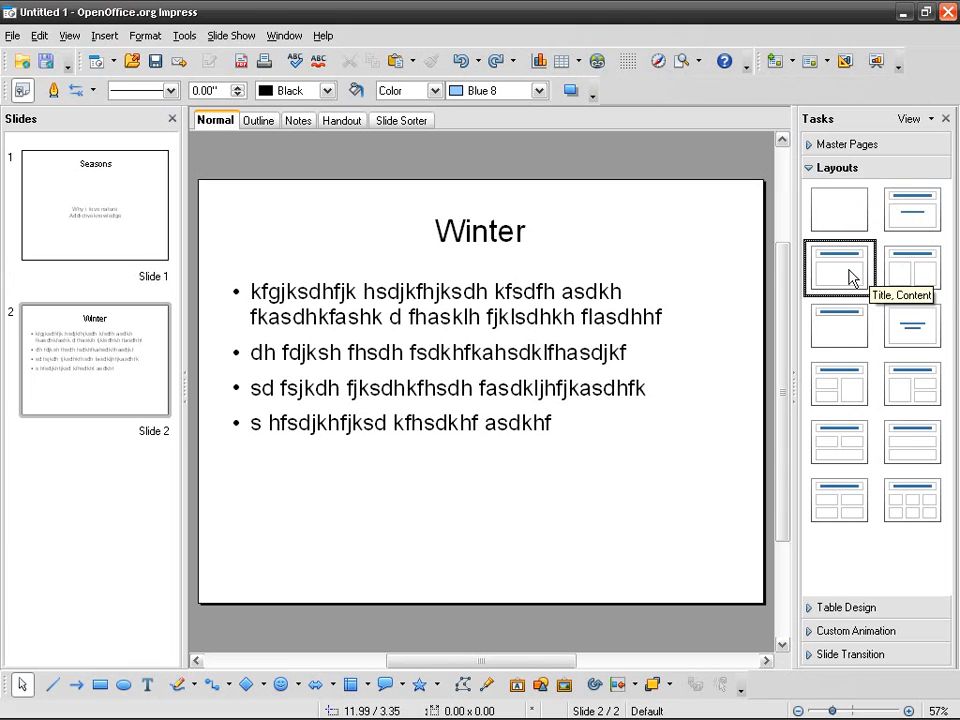
{"action": "mouse_move", "coordinate": [838, 210]}
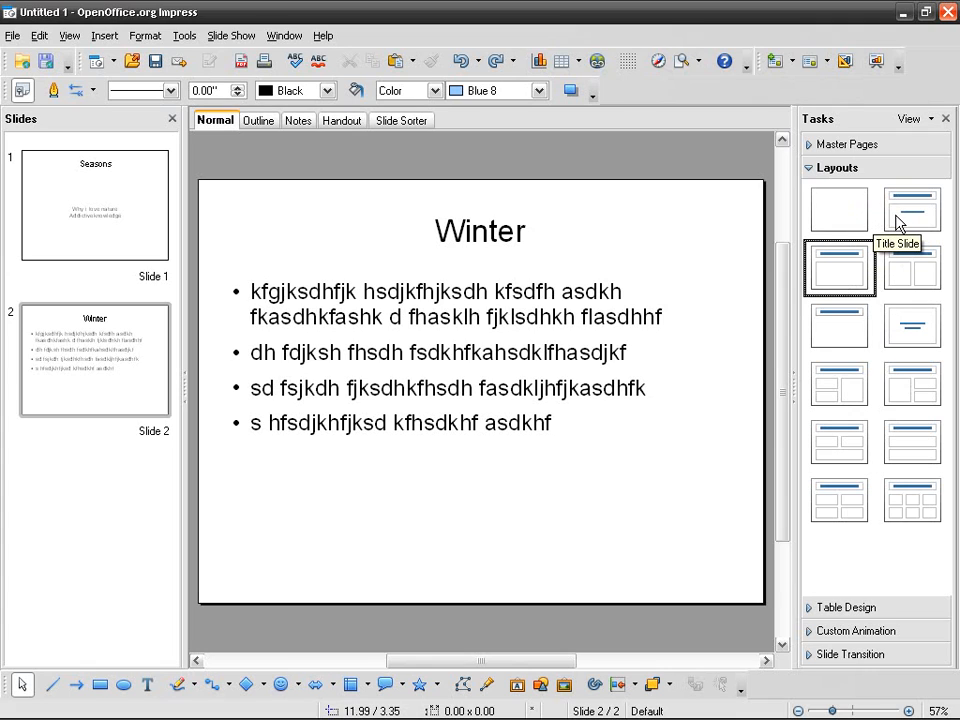
{"action": "mouse_move", "coordinate": [75, 183]}
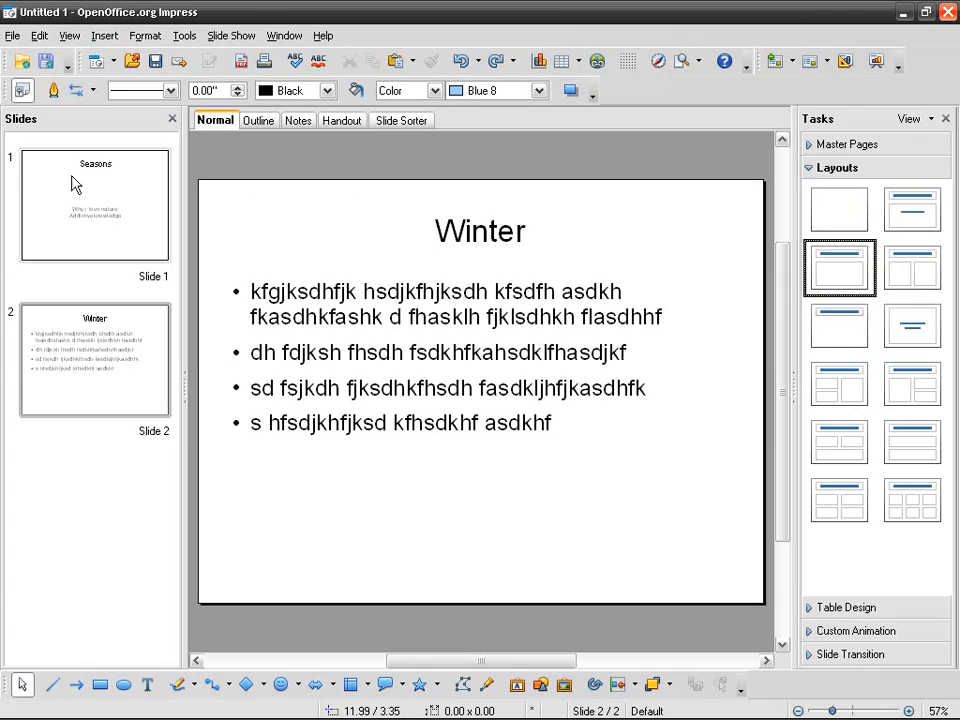
{"action": "mouse_move", "coordinate": [911, 209]}
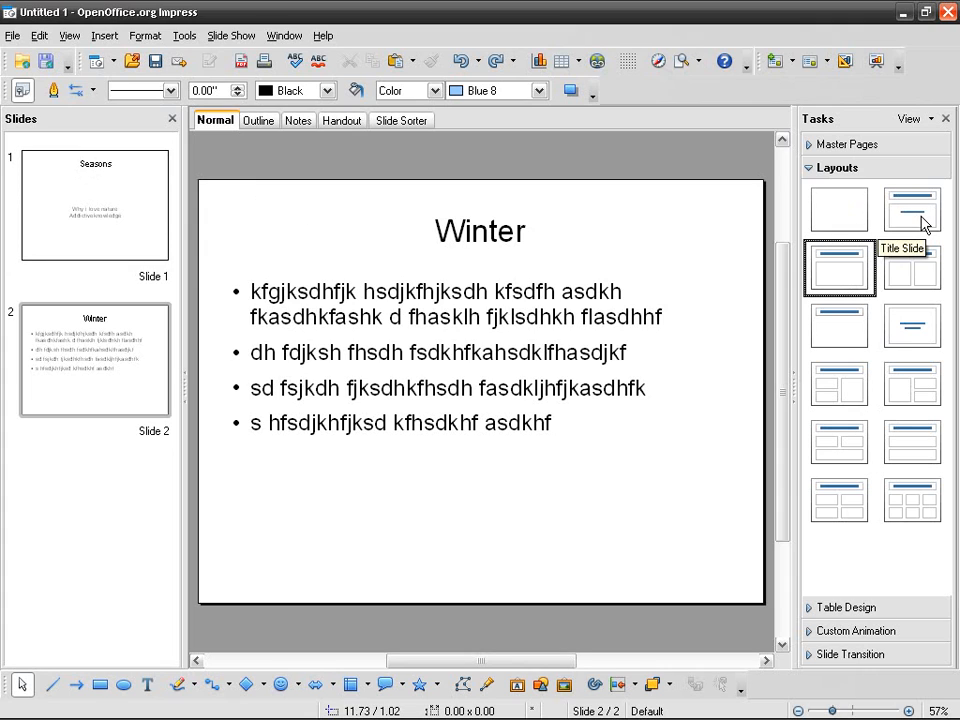
{"action": "mouse_move", "coordinate": [840, 267]}
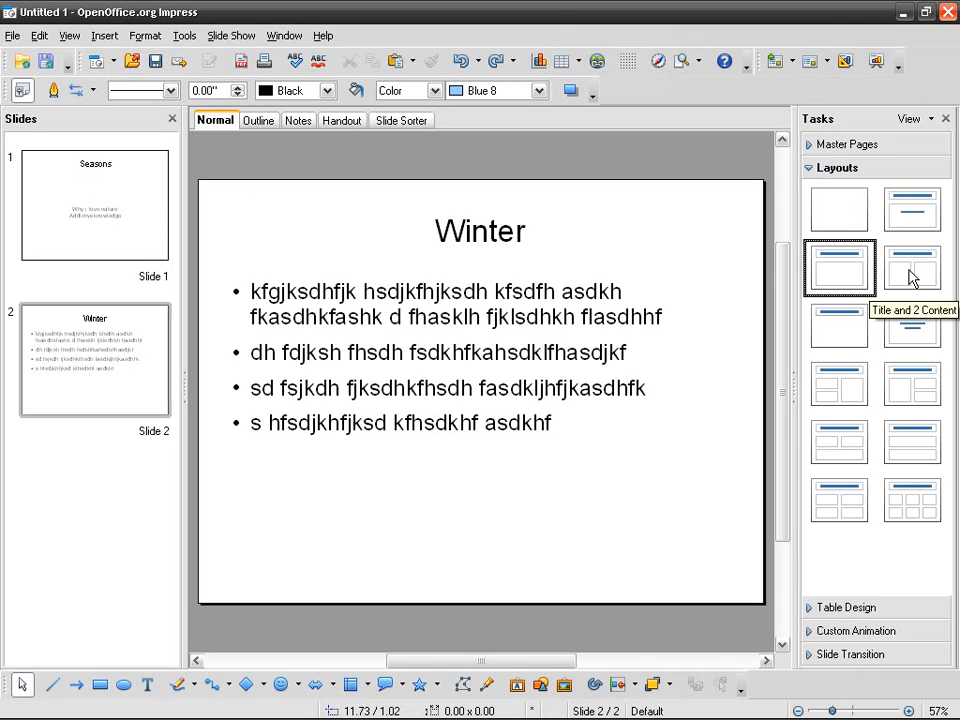
{"action": "left_click", "coordinate": [911, 267]}
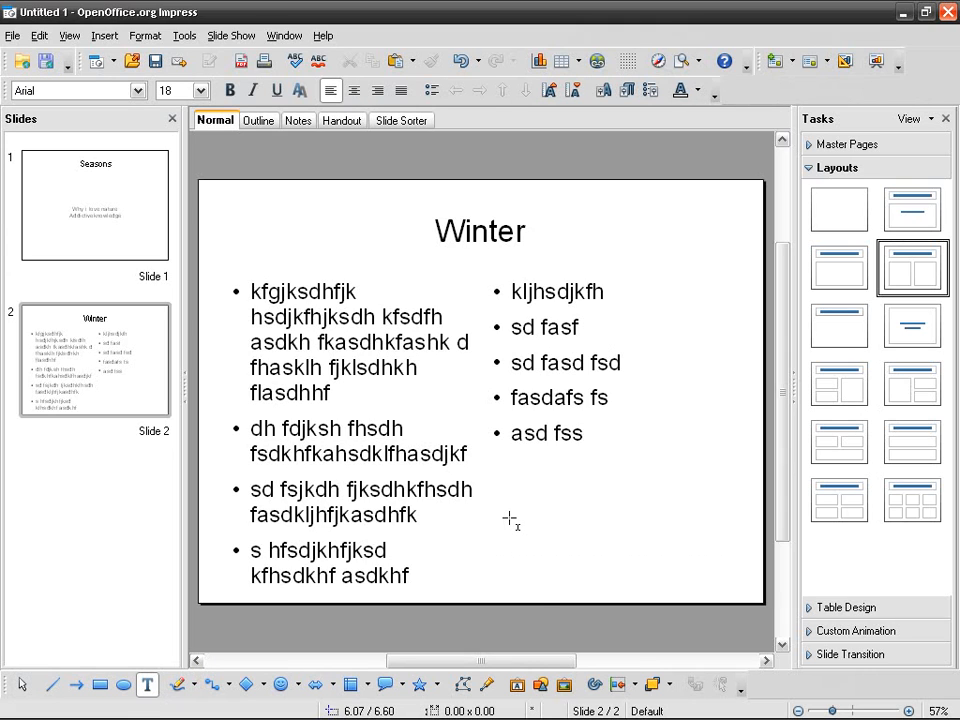
{"action": "left_click_drag", "start_coordinate": [507, 520], "coordinate": [712, 567]}
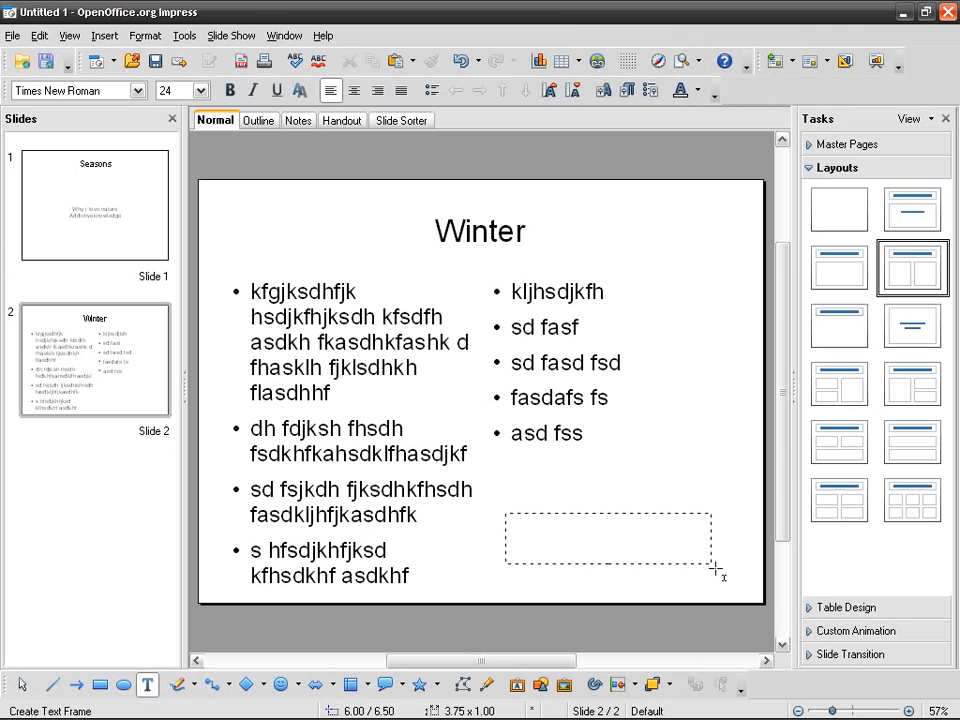
{"action": "left_click_drag", "start_coordinate": [716, 570], "coordinate": [730, 580]}
{"action": "type", "text": "mdfhsjkfs"}
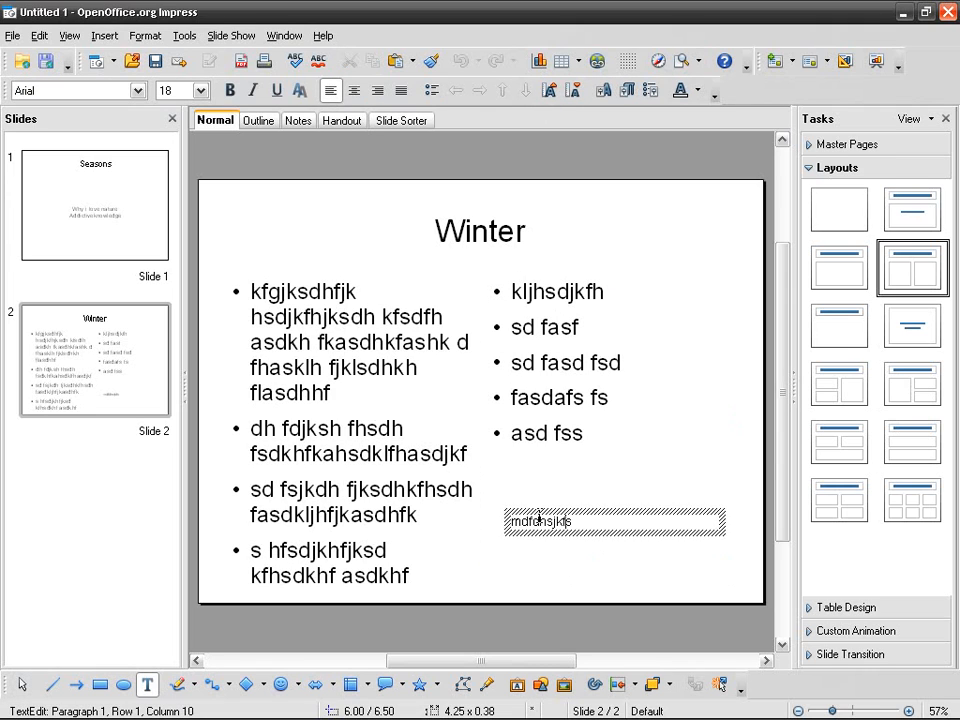
{"action": "left_click", "coordinate": [545, 520]}
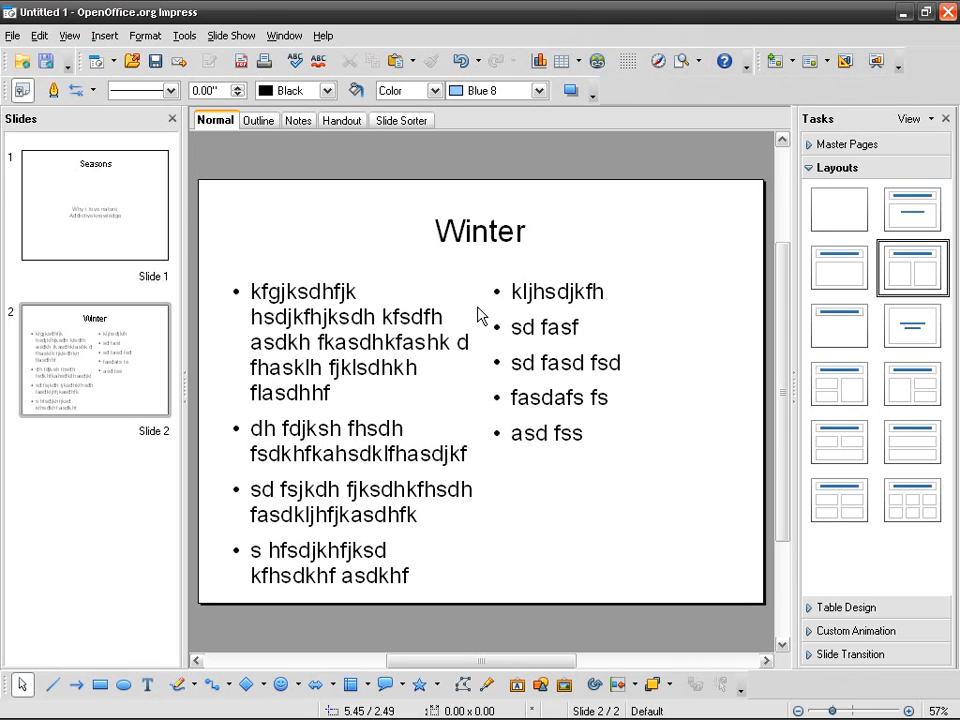
Bold the Winter title and italicize the left column's four bullet points
{"action": "triple_click", "coordinate": [480, 231]}
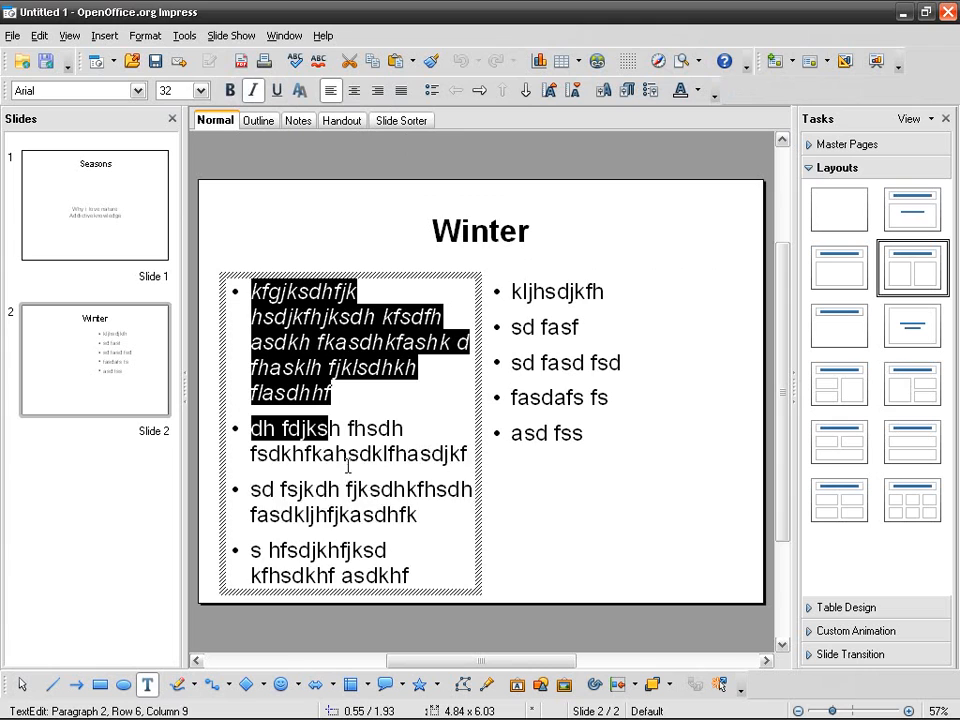
{"action": "left_click", "coordinate": [254, 90]}
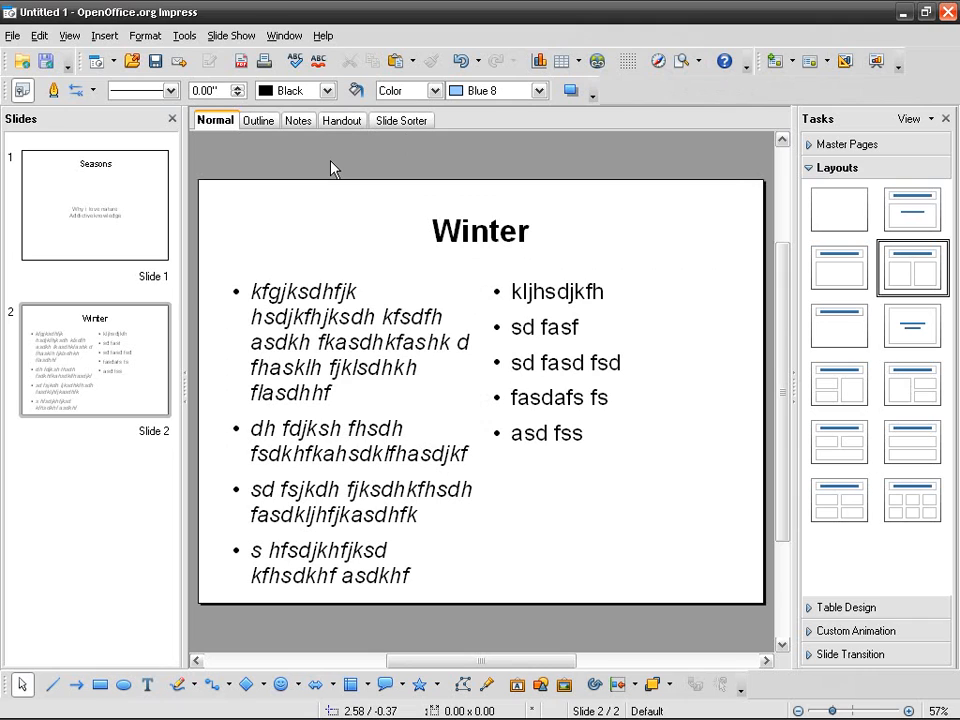
{"action": "double_click", "coordinate": [480, 231]}
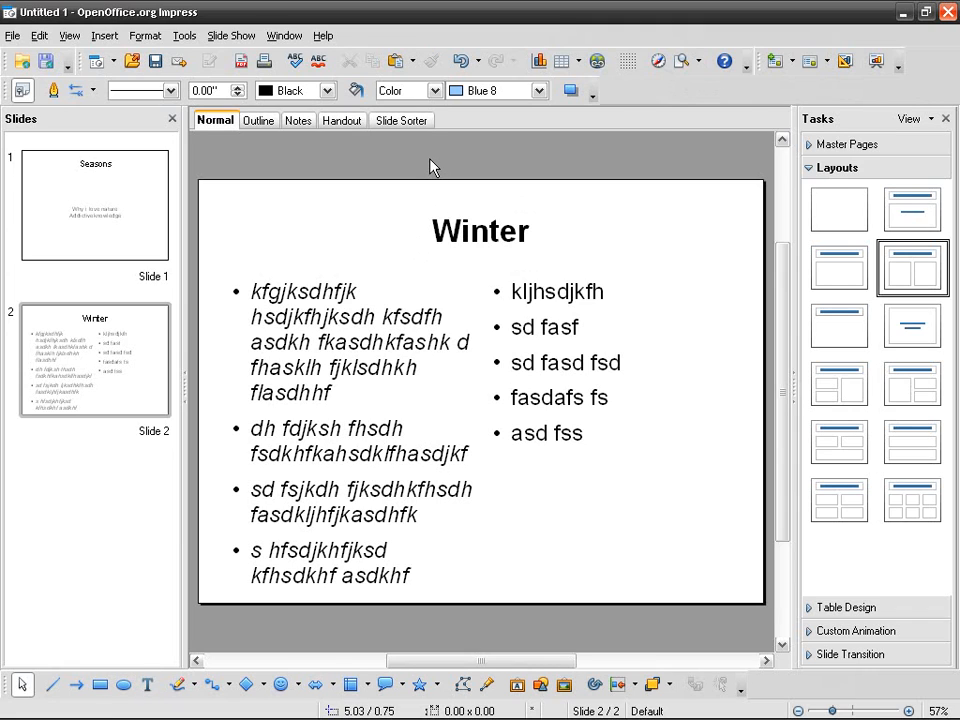
{"action": "mouse_move", "coordinate": [378, 338]}
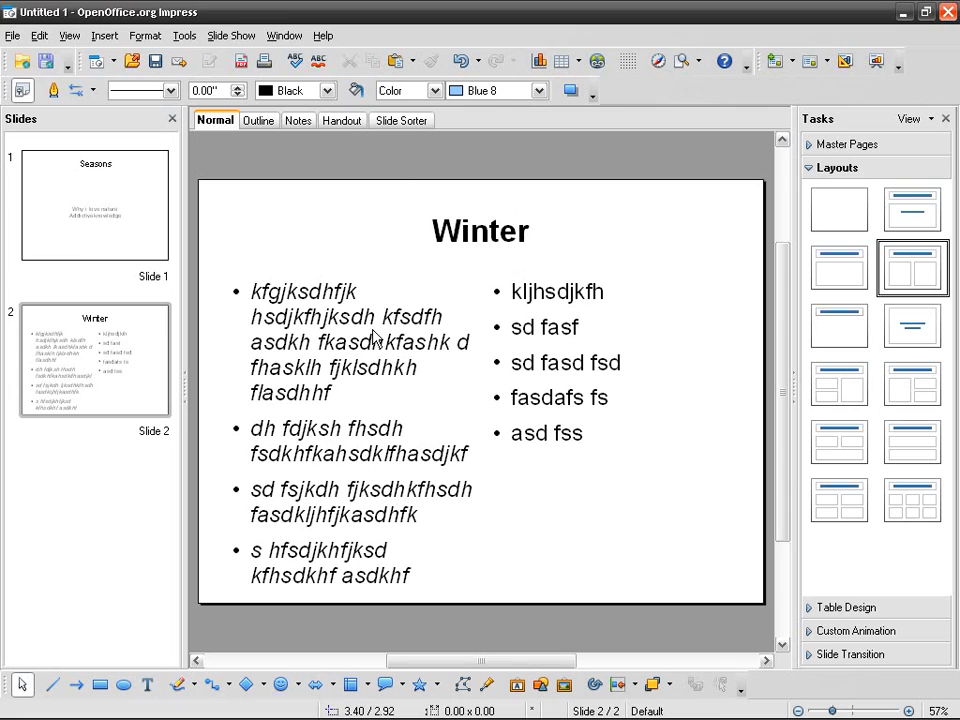
{"action": "mouse_move", "coordinate": [398, 168]}
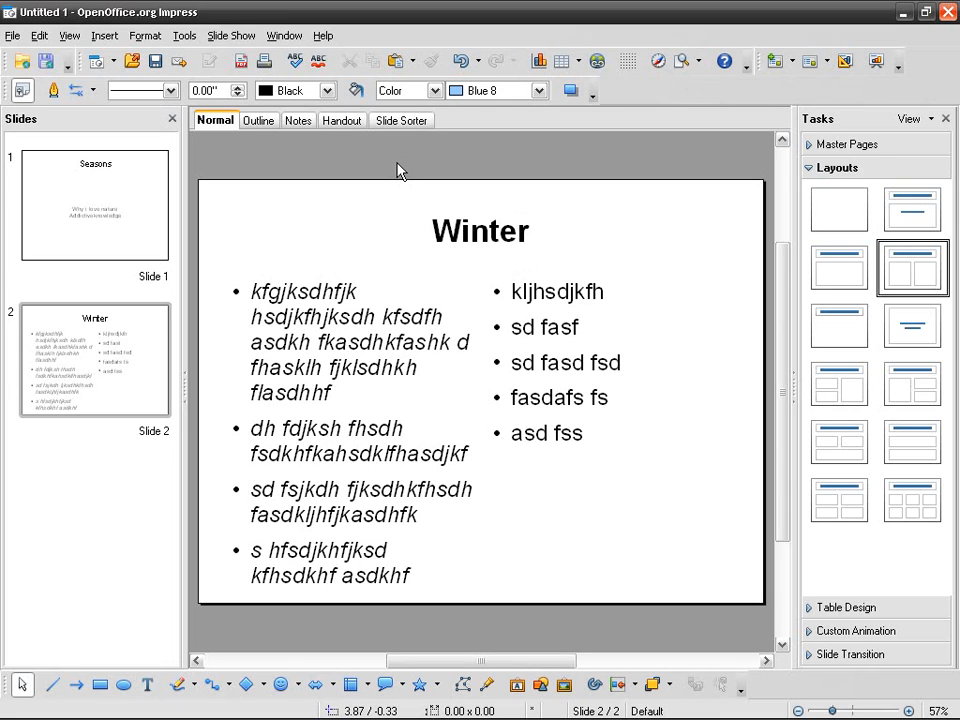